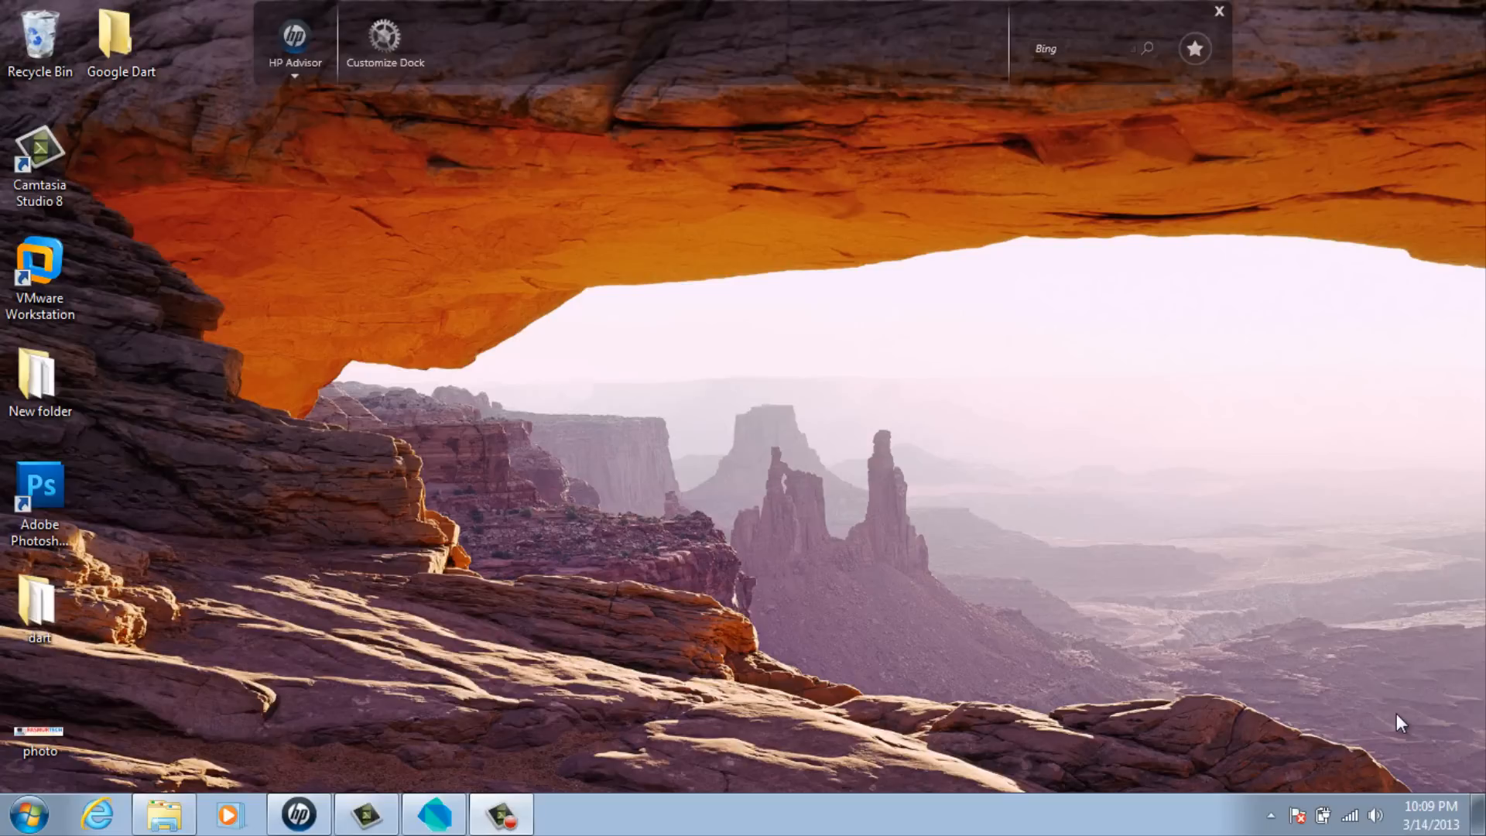
{"action": "mouse_move", "coordinate": [719, 638]}
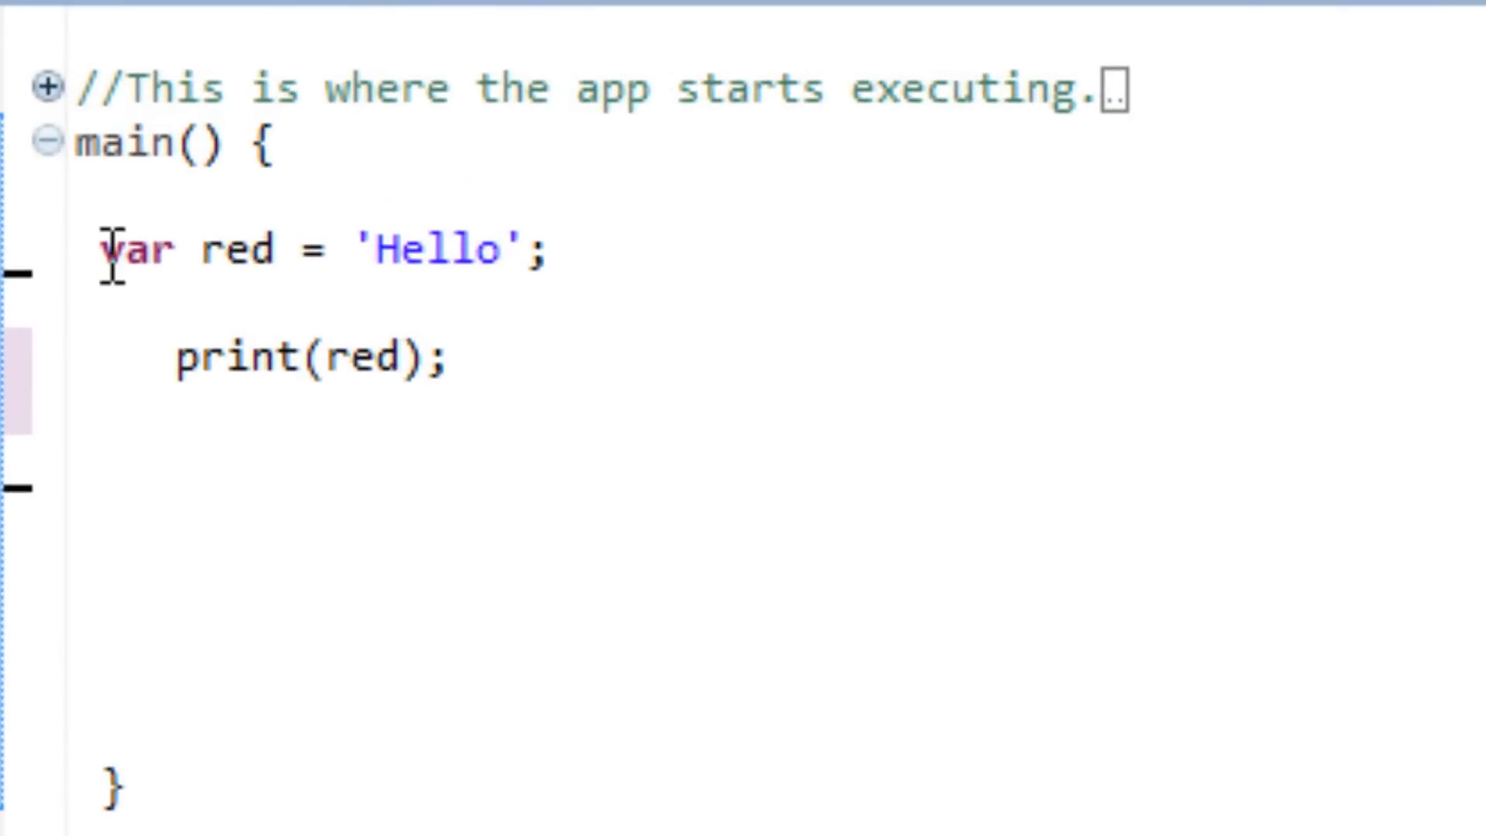
{"action": "mouse_move", "coordinate": [170, 279]}
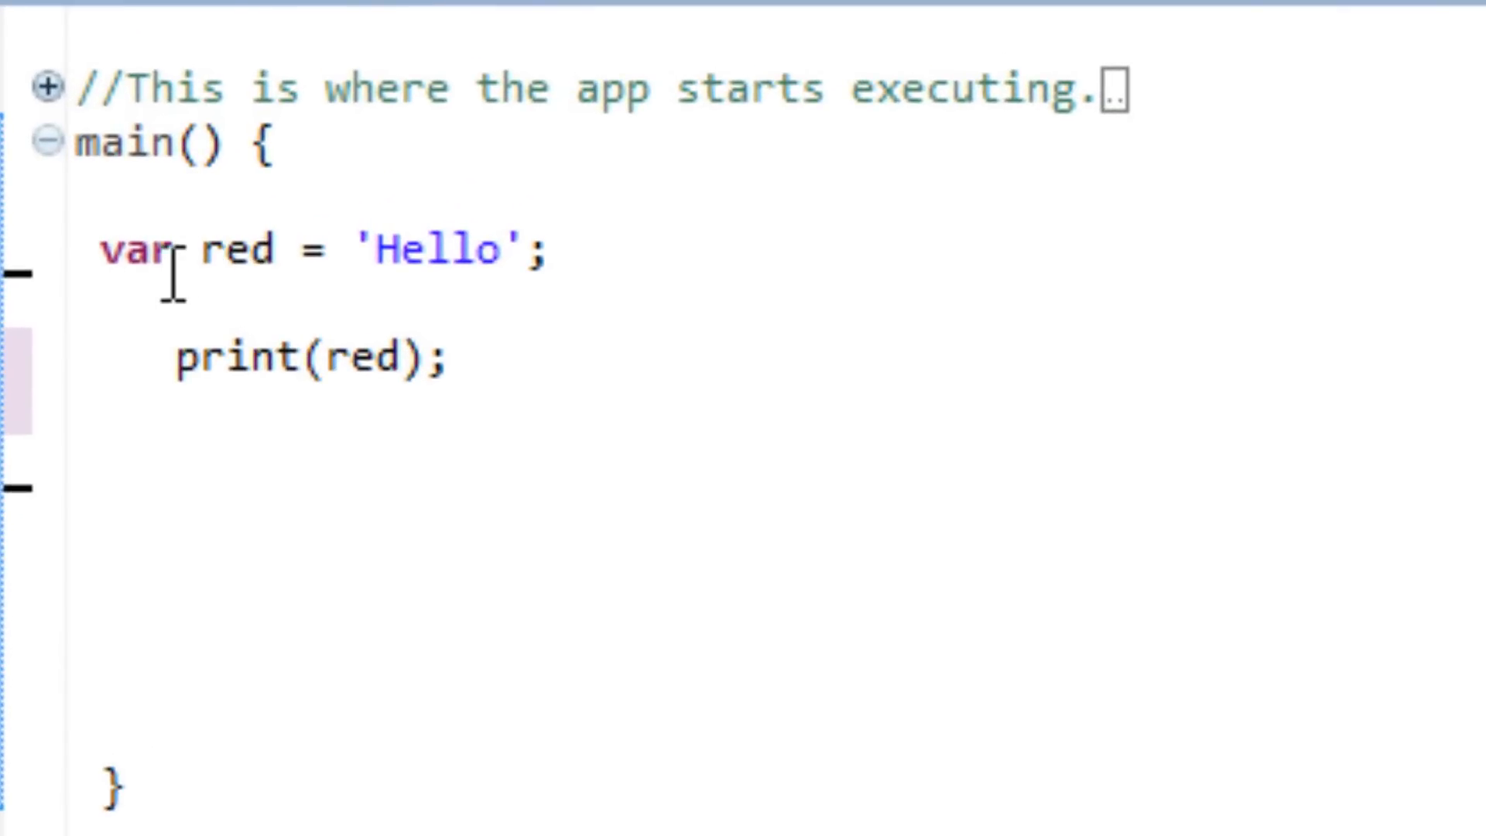
{"action": "mouse_move", "coordinate": [483, 256]}
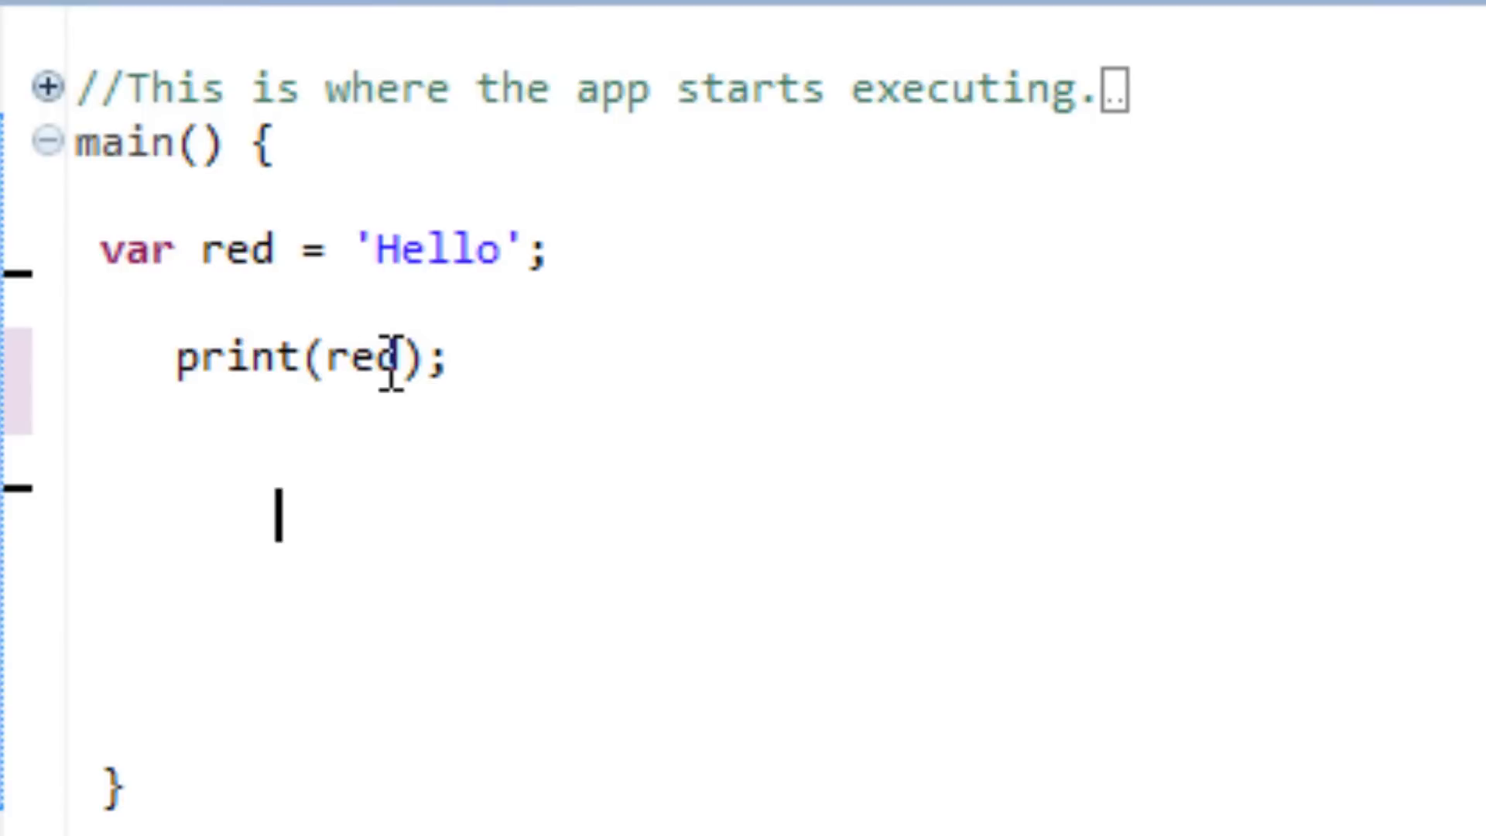
{"action": "mouse_move", "coordinate": [388, 360]}
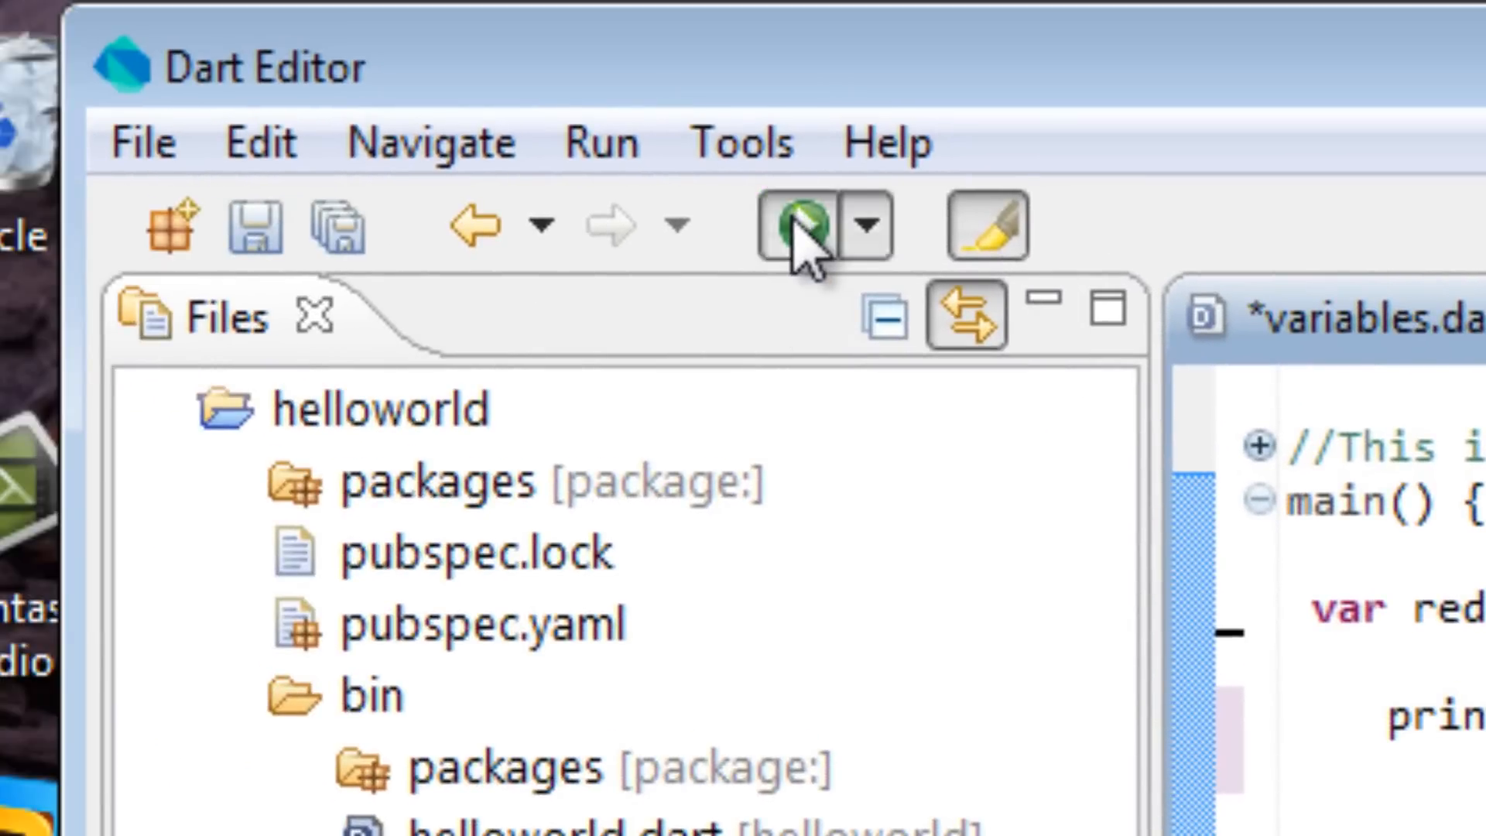
Run variables.dart to print the single-quoted 'Hello' string
{"action": "left_click", "coordinate": [792, 227]}
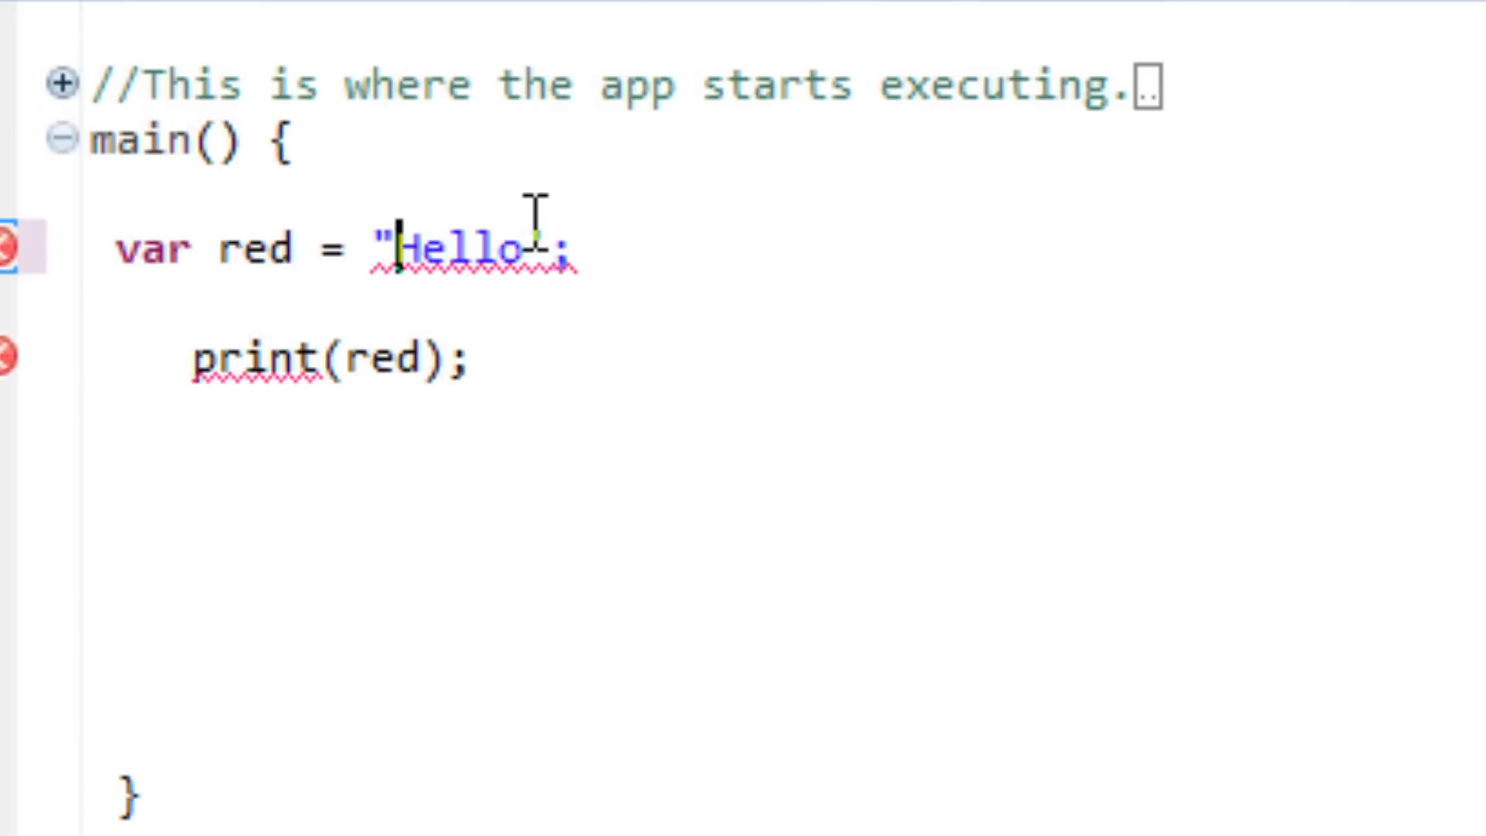
Replace the opening single quote of 'Hello' with a double quote
{"action": "type", "text": "\""}
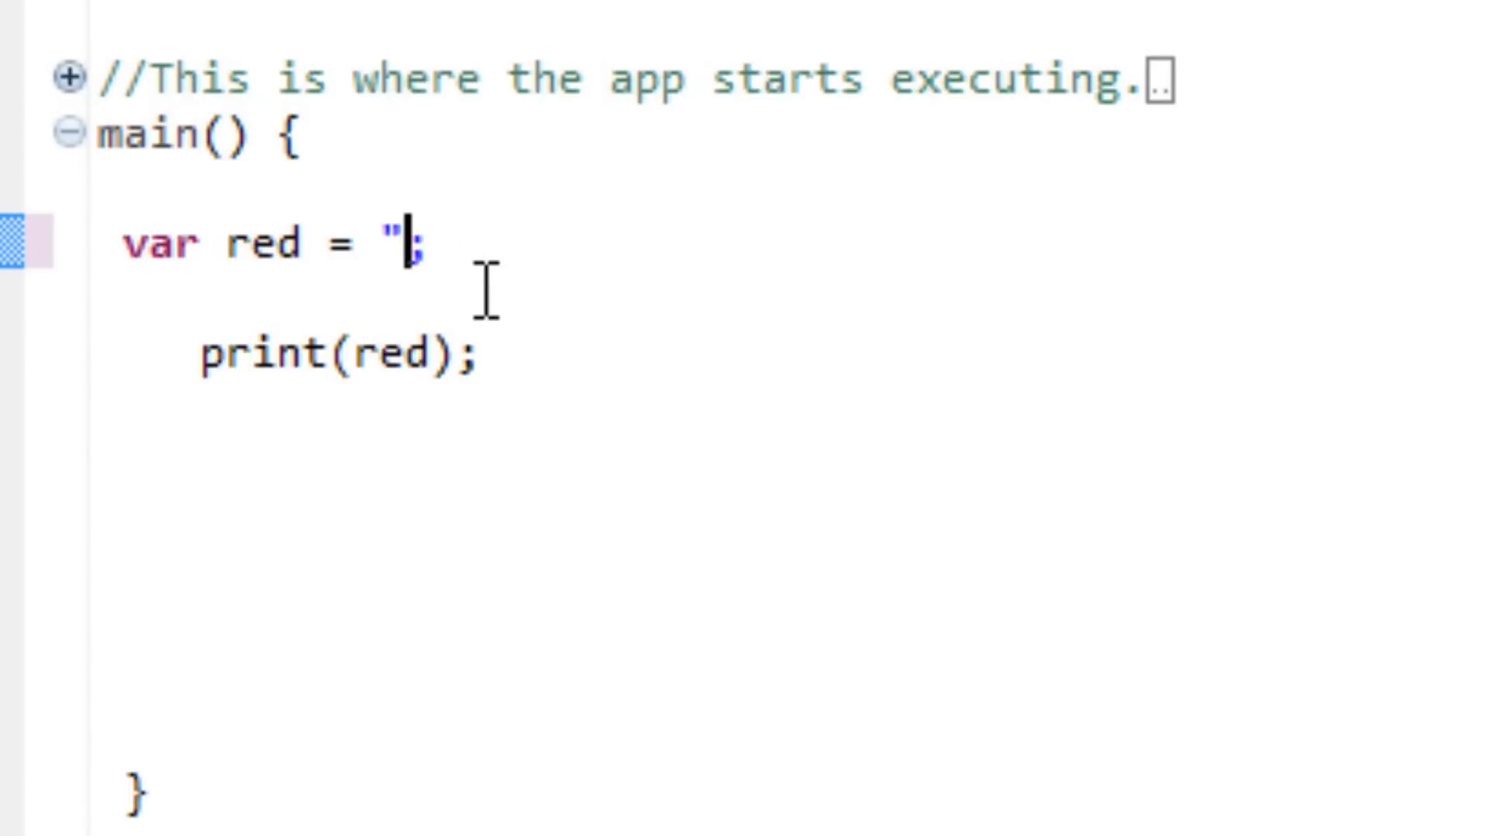
Make red a ''' string holding line 1, line 2, line 3 on separate lines, closed with ''';
{"action": "key", "text": "Backspace"}
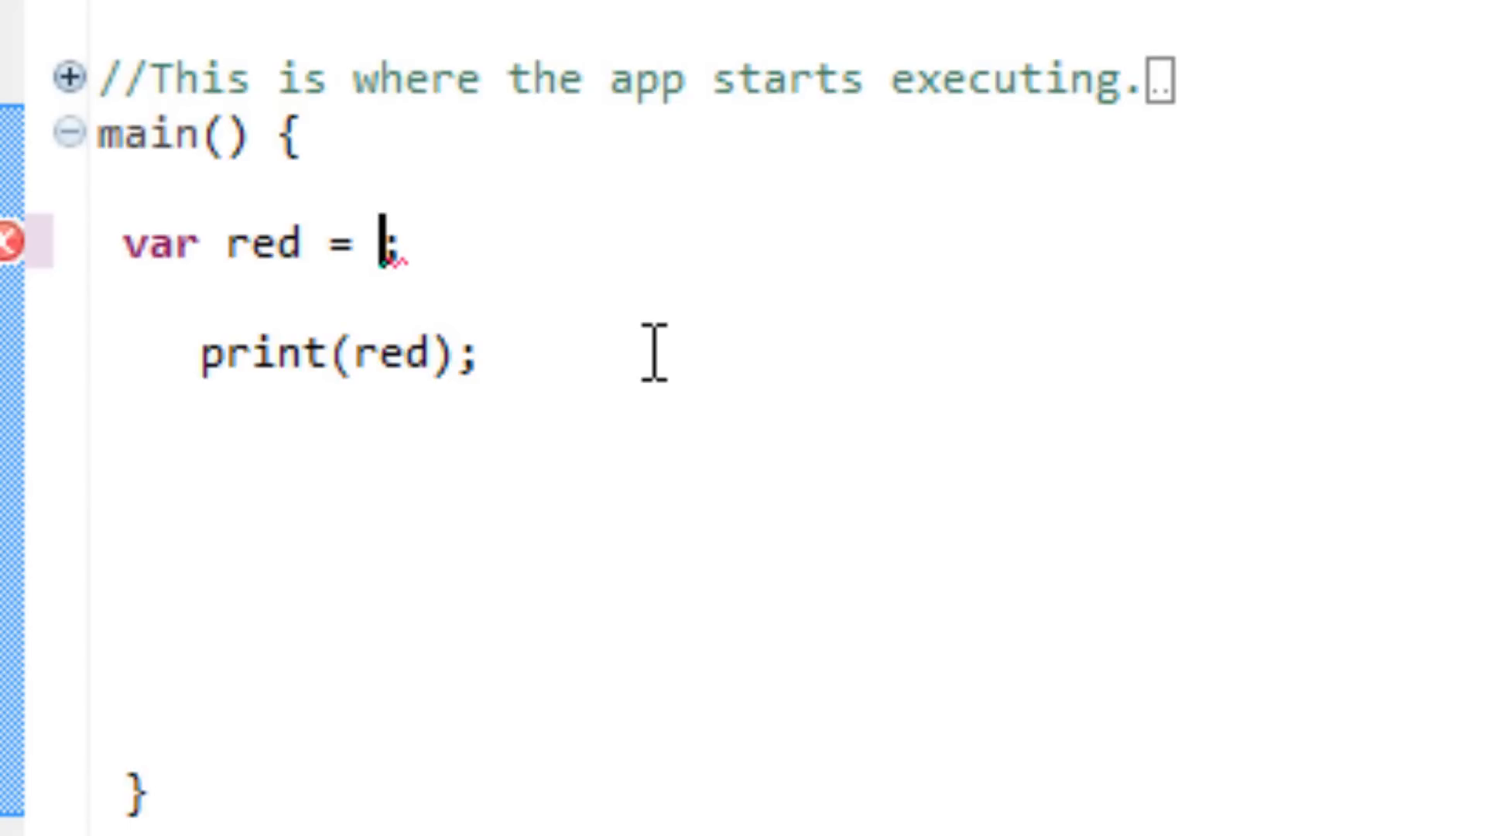
{"action": "type", "text": "'''"}
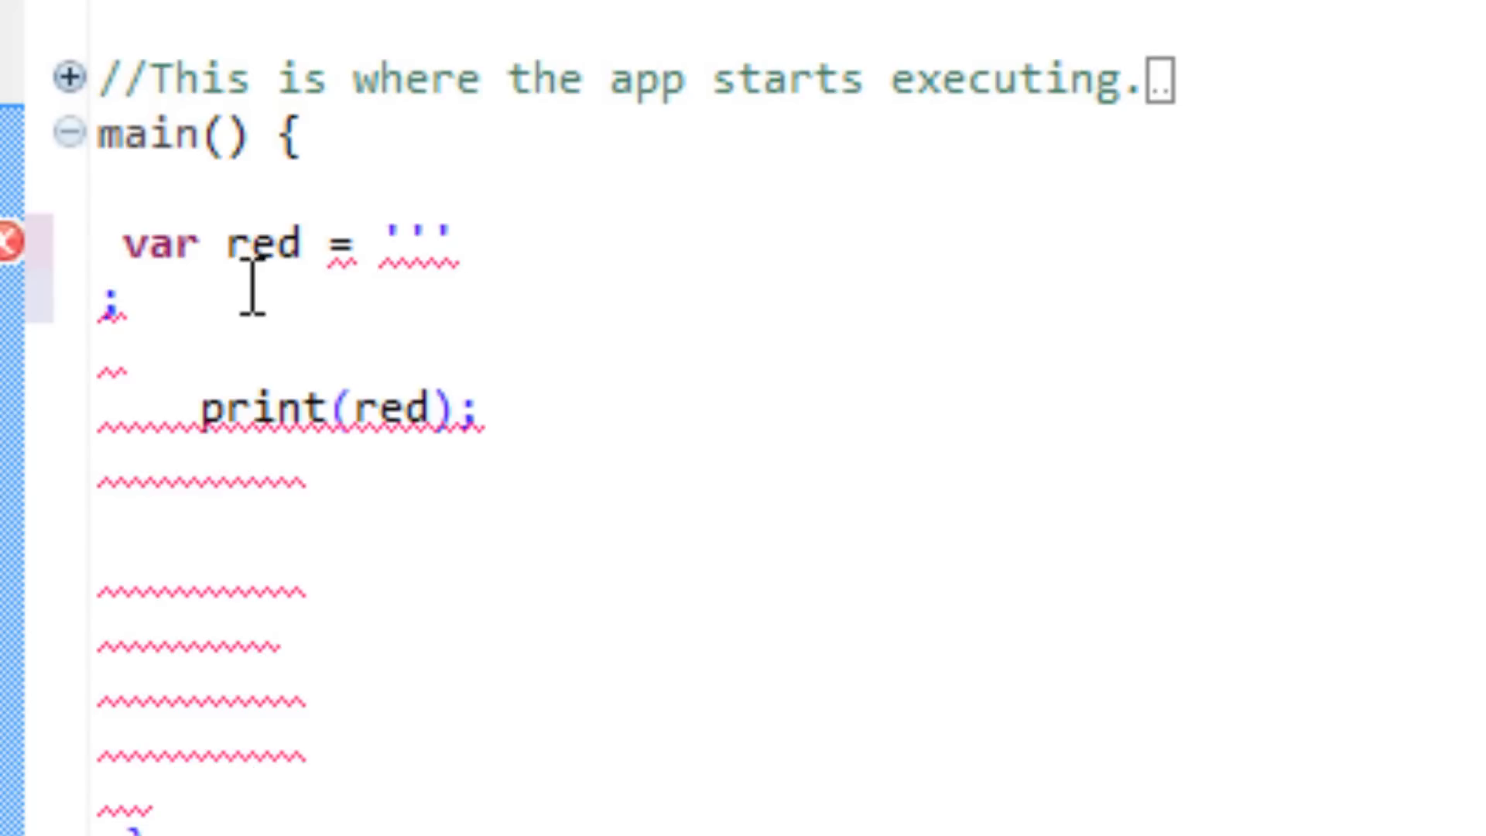
{"action": "mouse_move", "coordinate": [202, 296]}
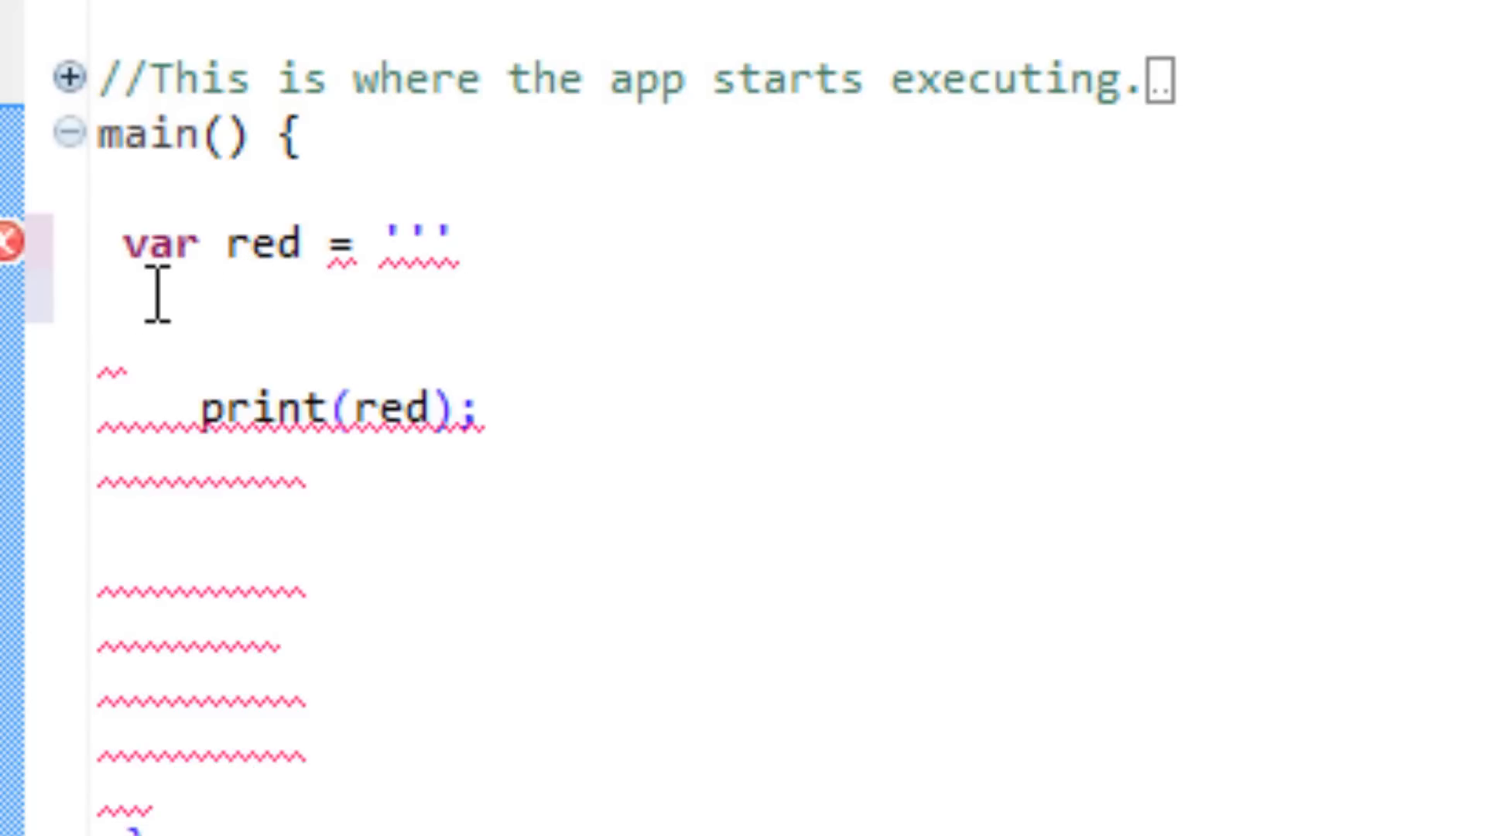
{"action": "key", "text": "Enter"}
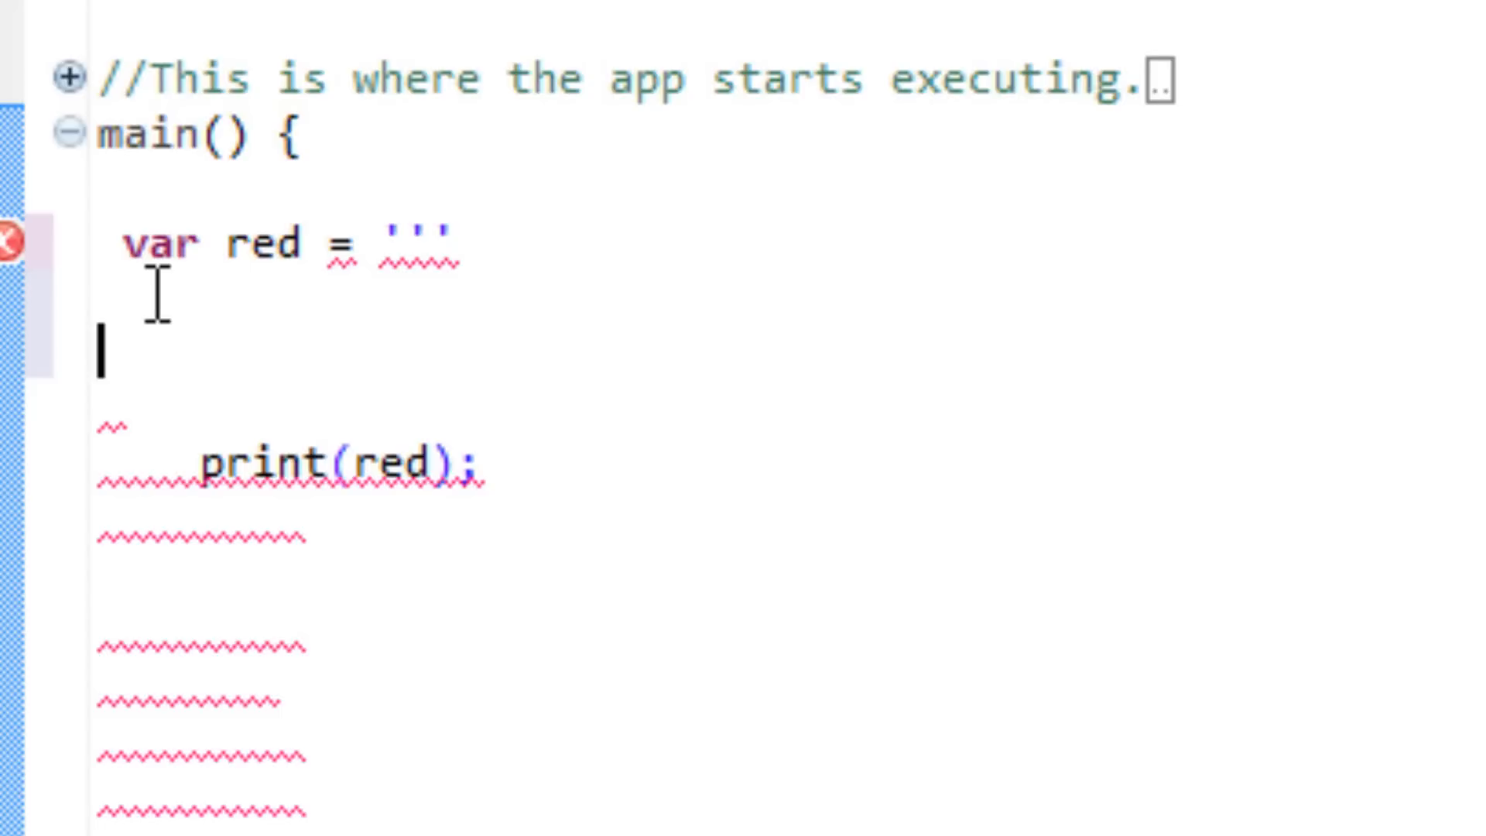
{"action": "type", "text": "neli"}
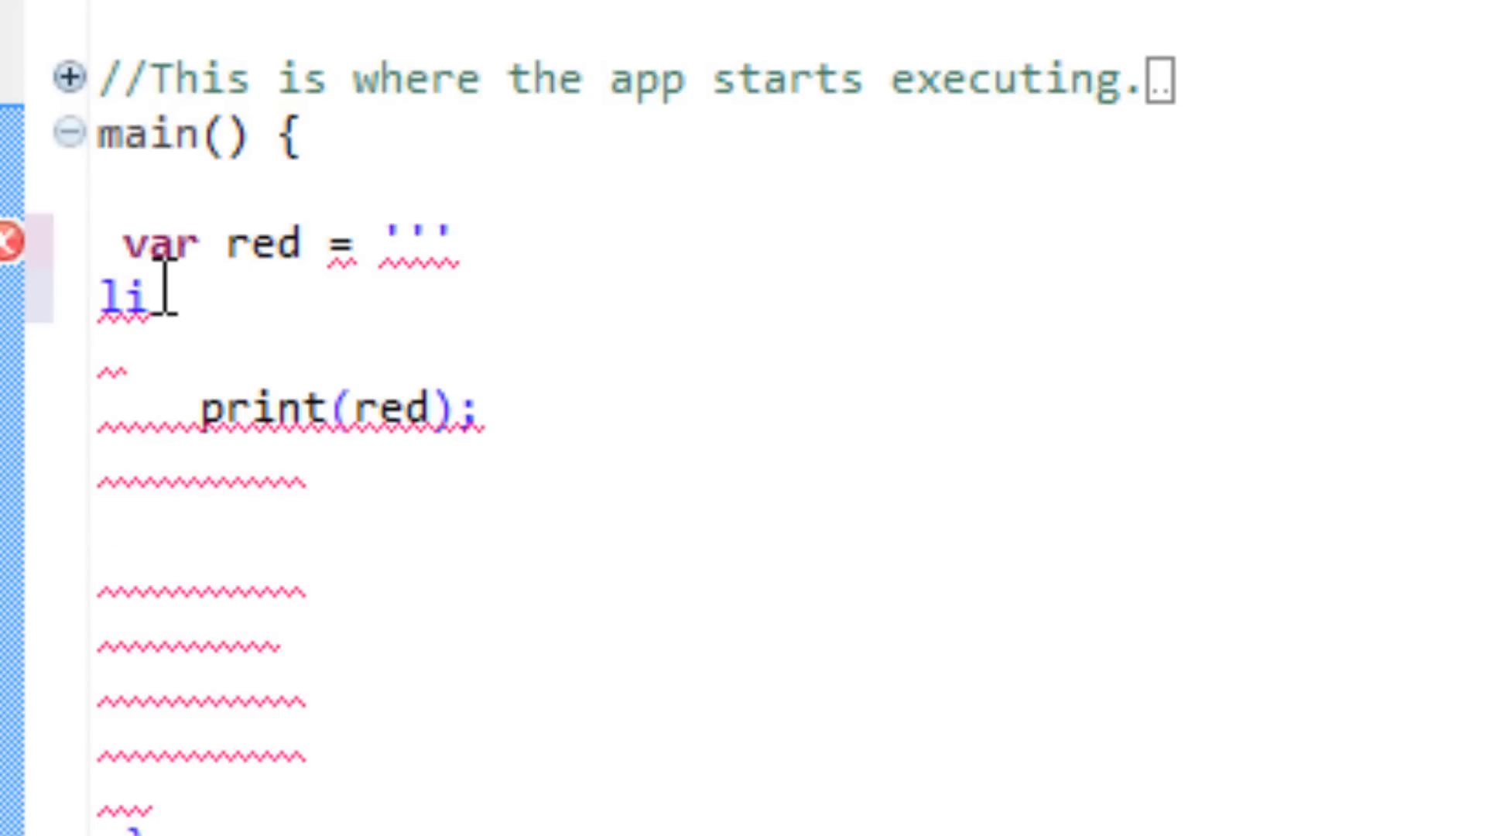
{"action": "type", "text": "ne 1"}
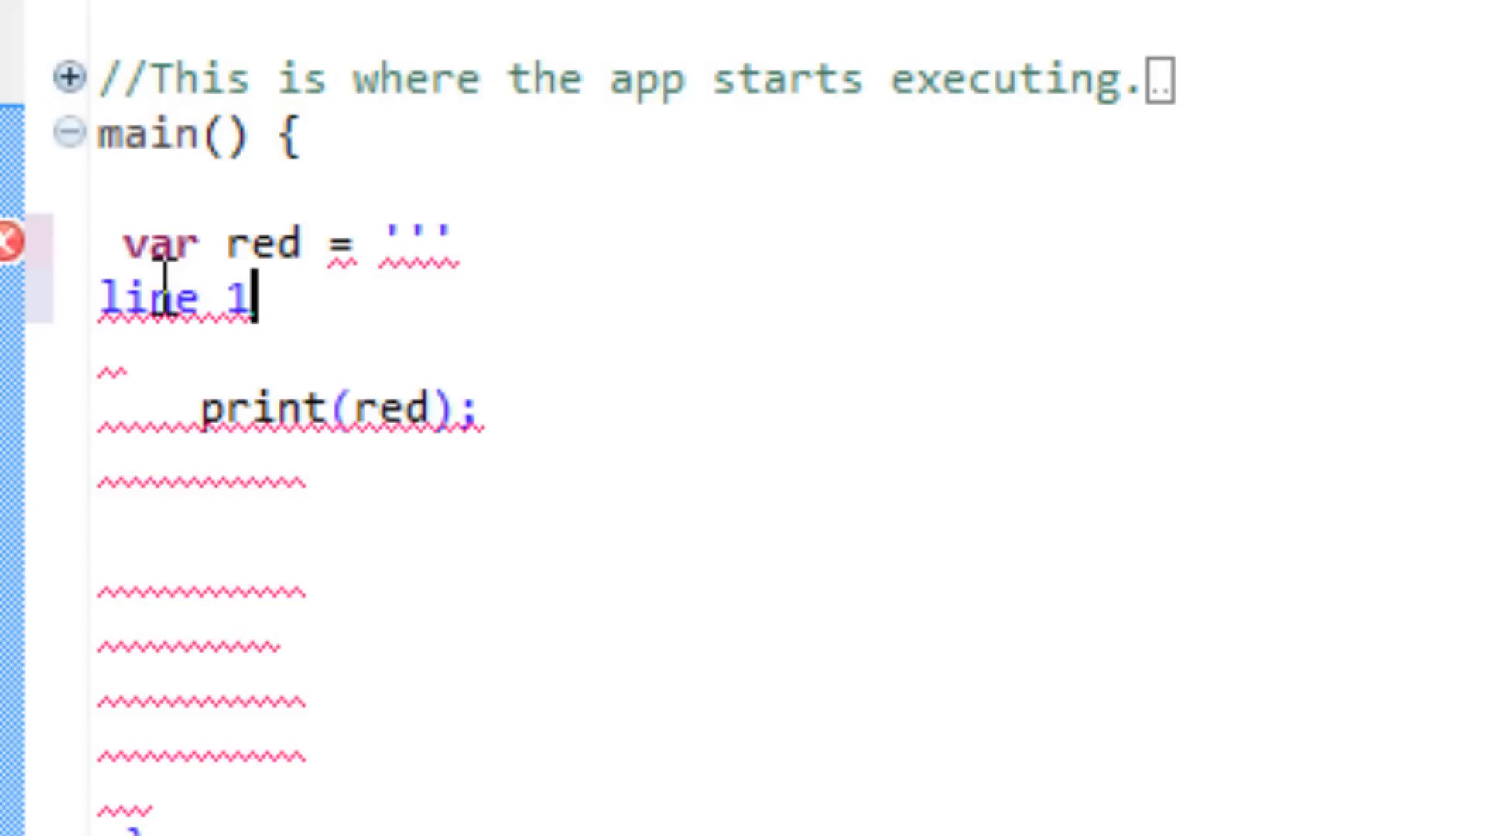
{"action": "key", "text": "enter"}
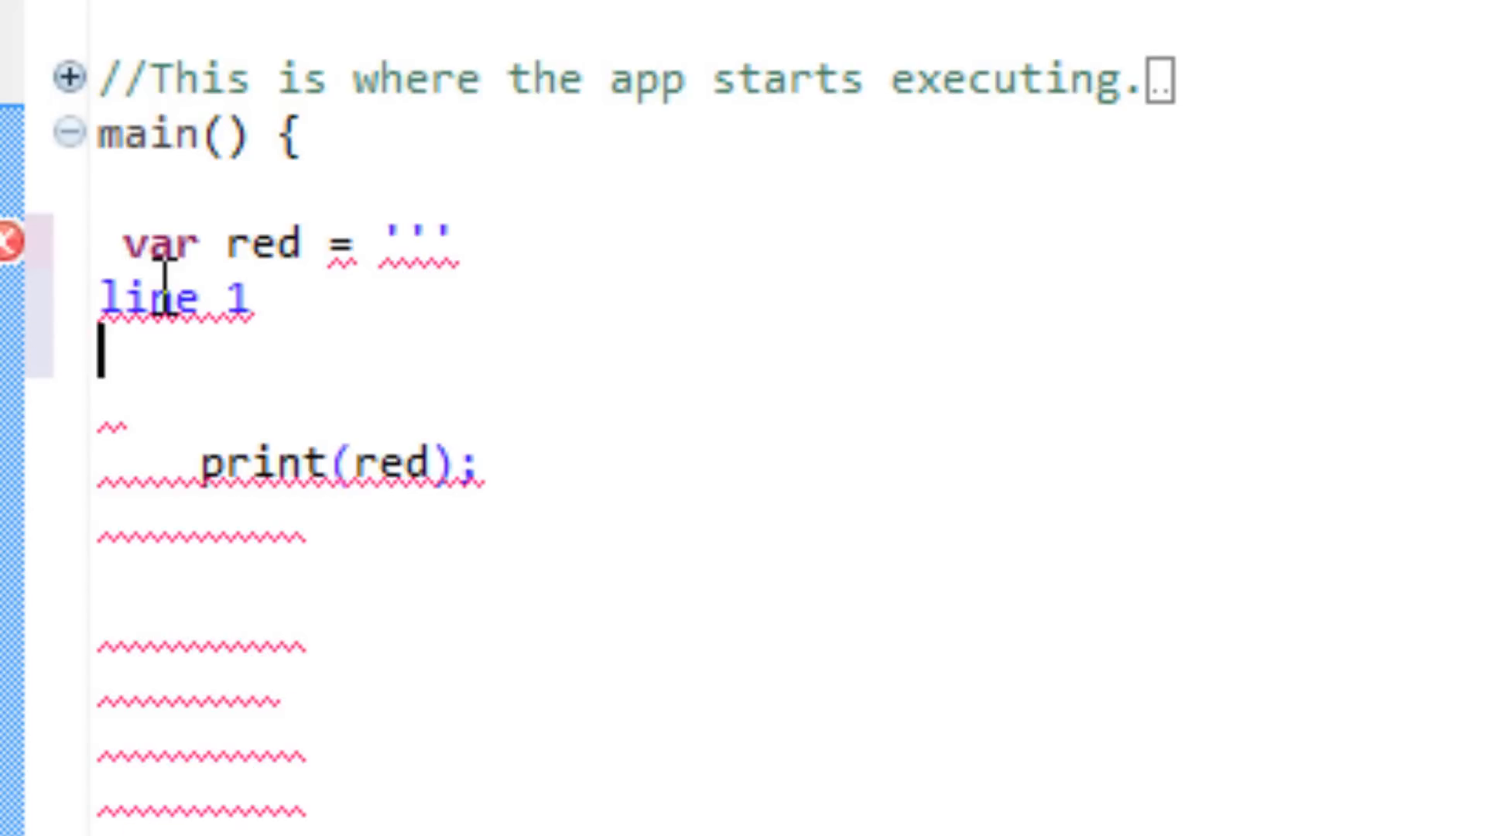
{"action": "type", "text": "line"}
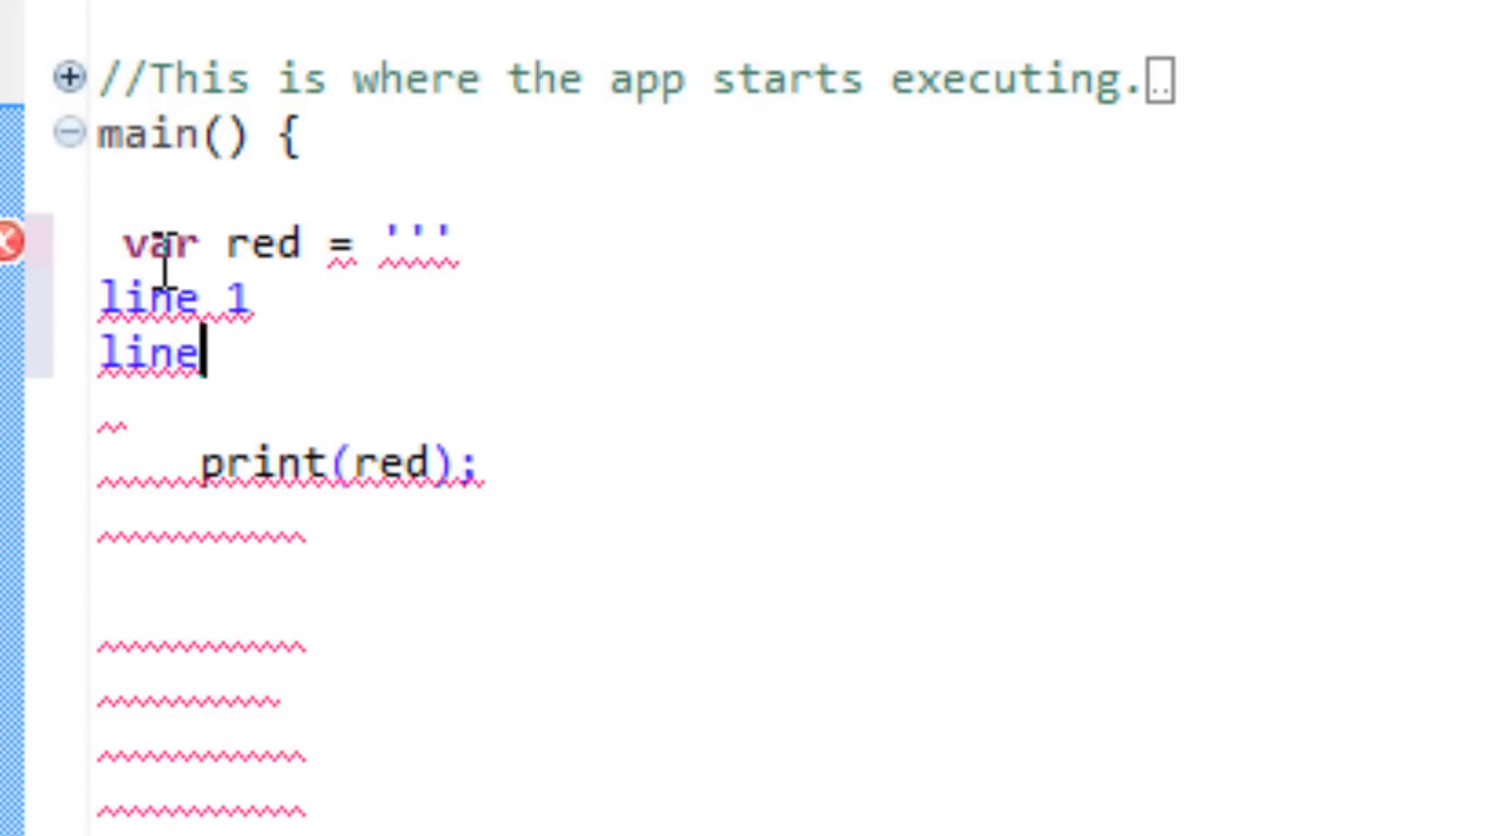
{"action": "type", "text": "2"}
{"action": "type", "text": "lin"}
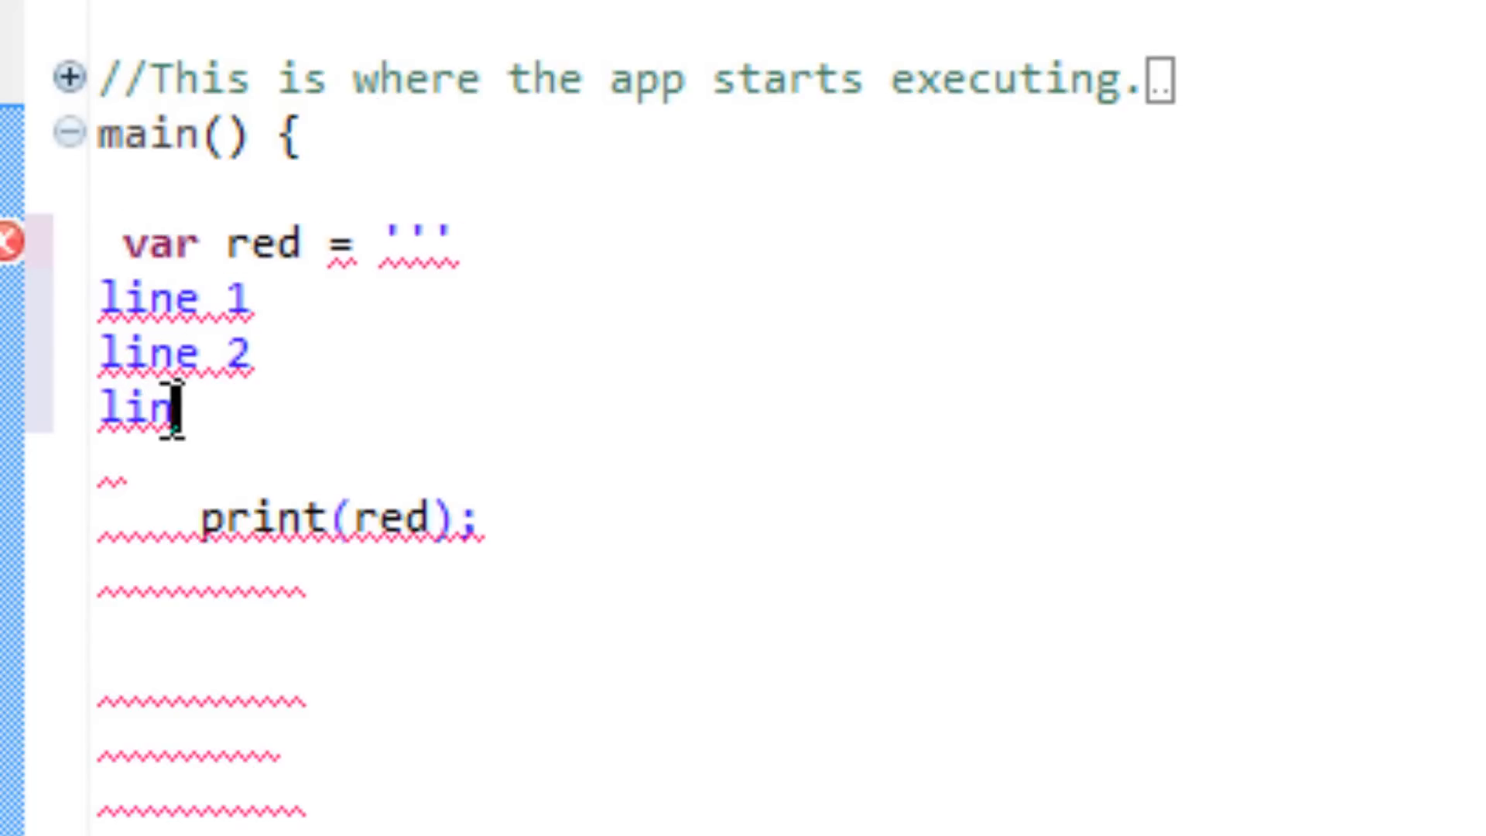
{"action": "type", "text": "e 3"}
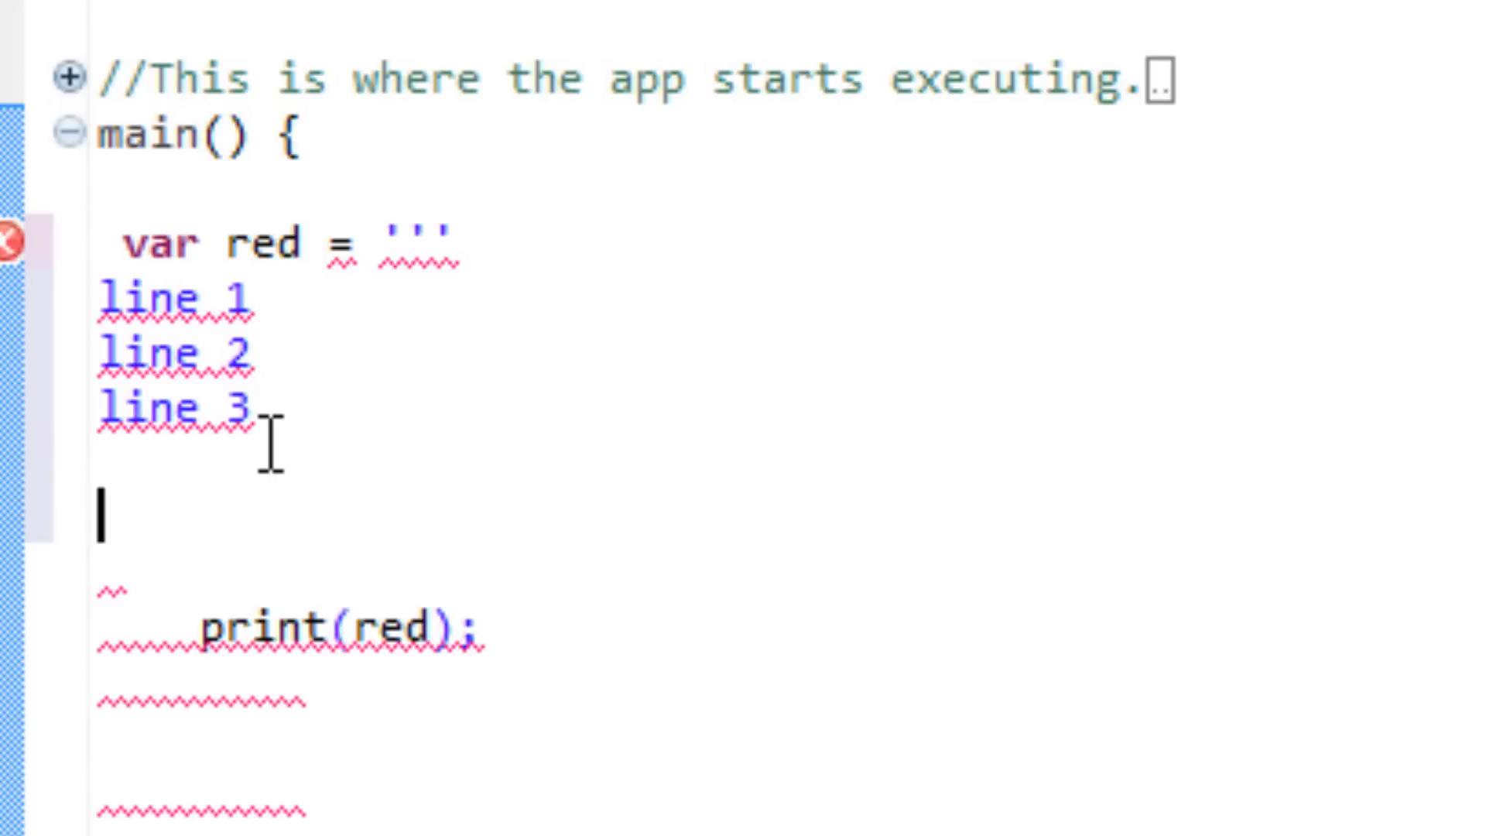
{"action": "type", "text": "'''"}
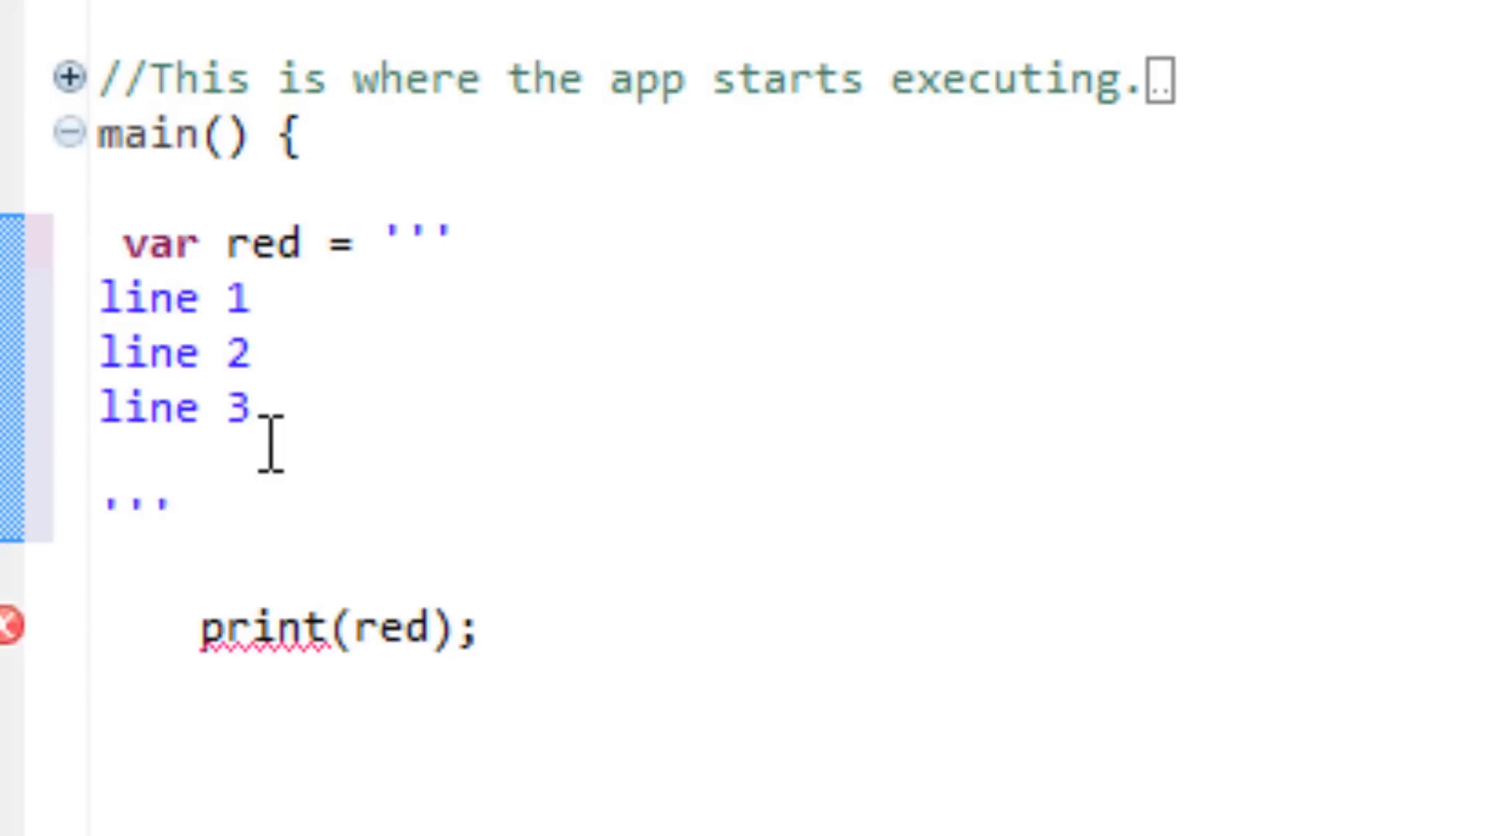
{"action": "type", "text": ";"}
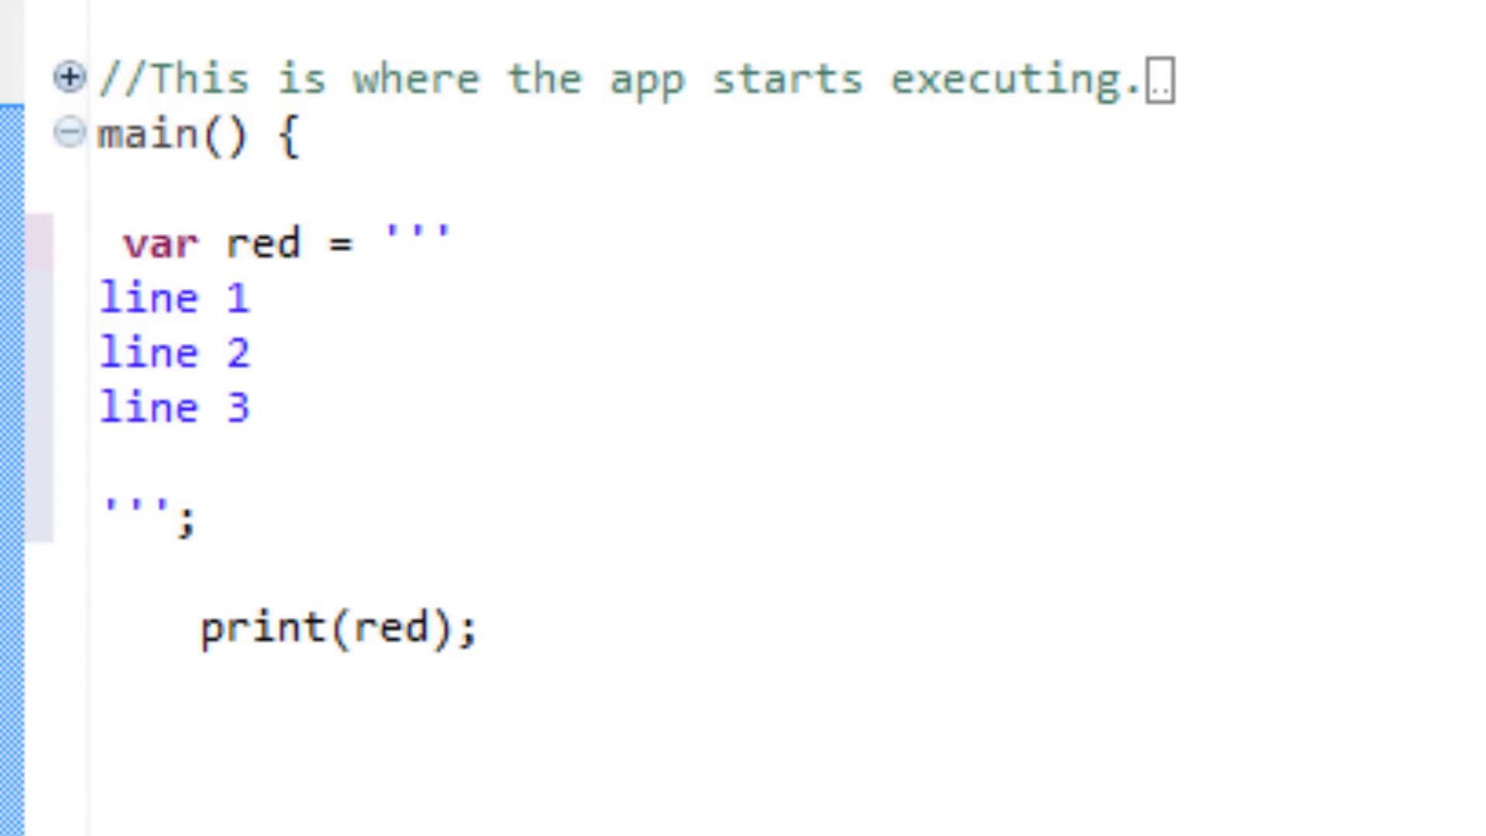
{"action": "mouse_move", "coordinate": [327, 785]}
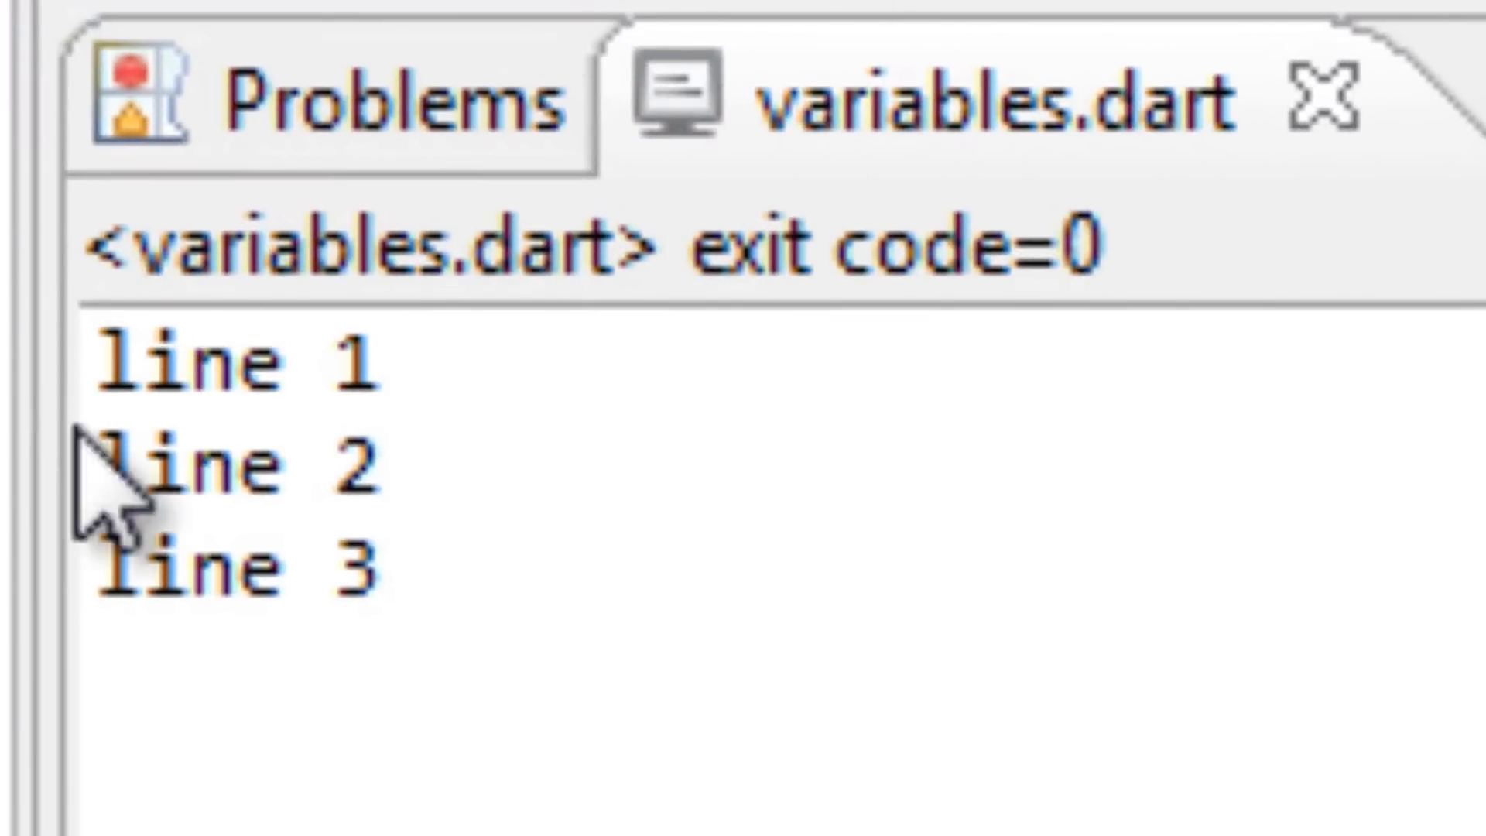
{"action": "mouse_move", "coordinate": [436, 237]}
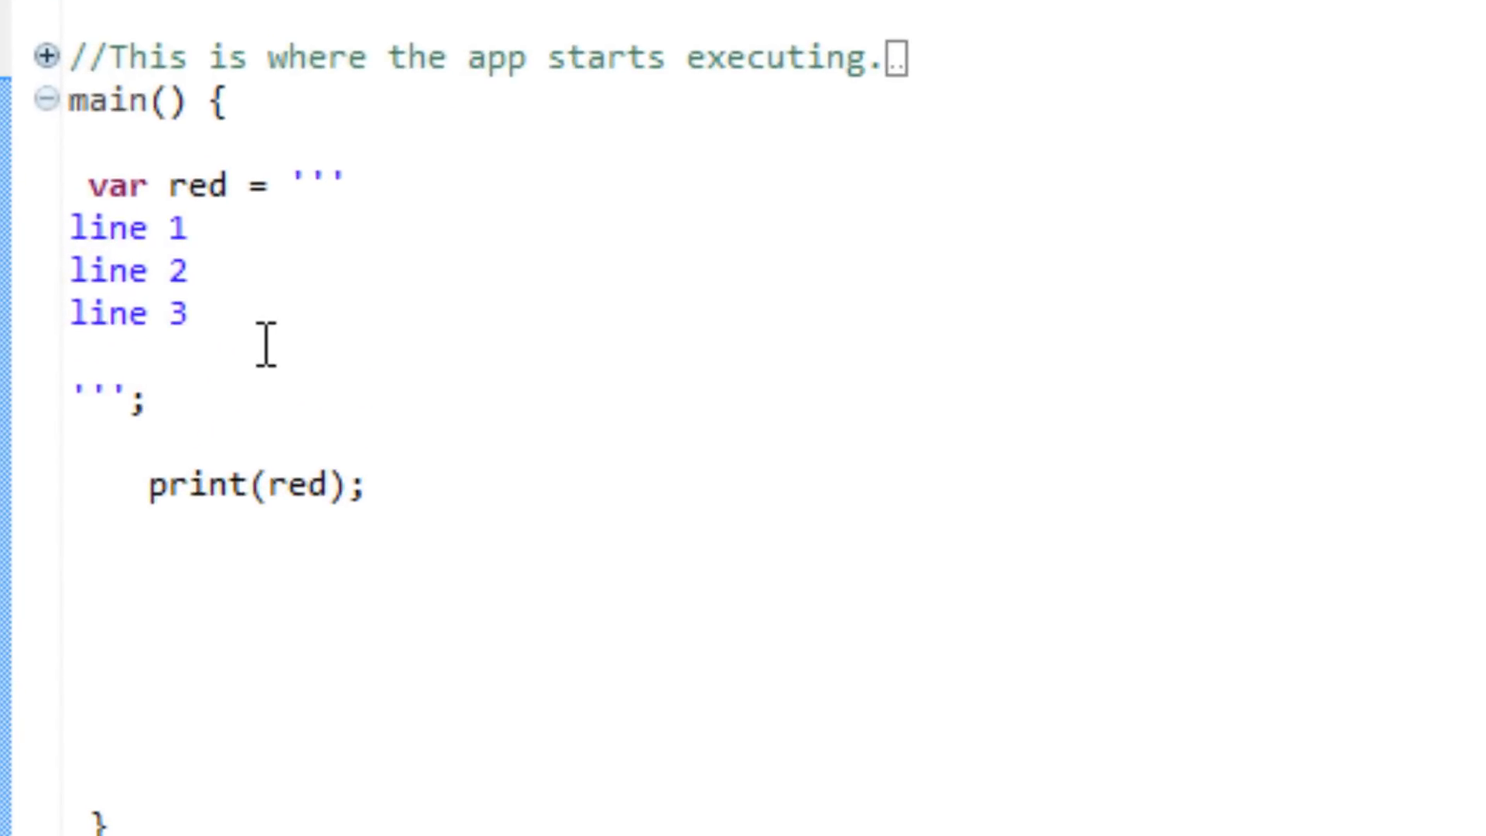
Delete the multi-line red declaration and change print(red) to print('hello')
{"action": "left_click", "coordinate": [155, 393]}
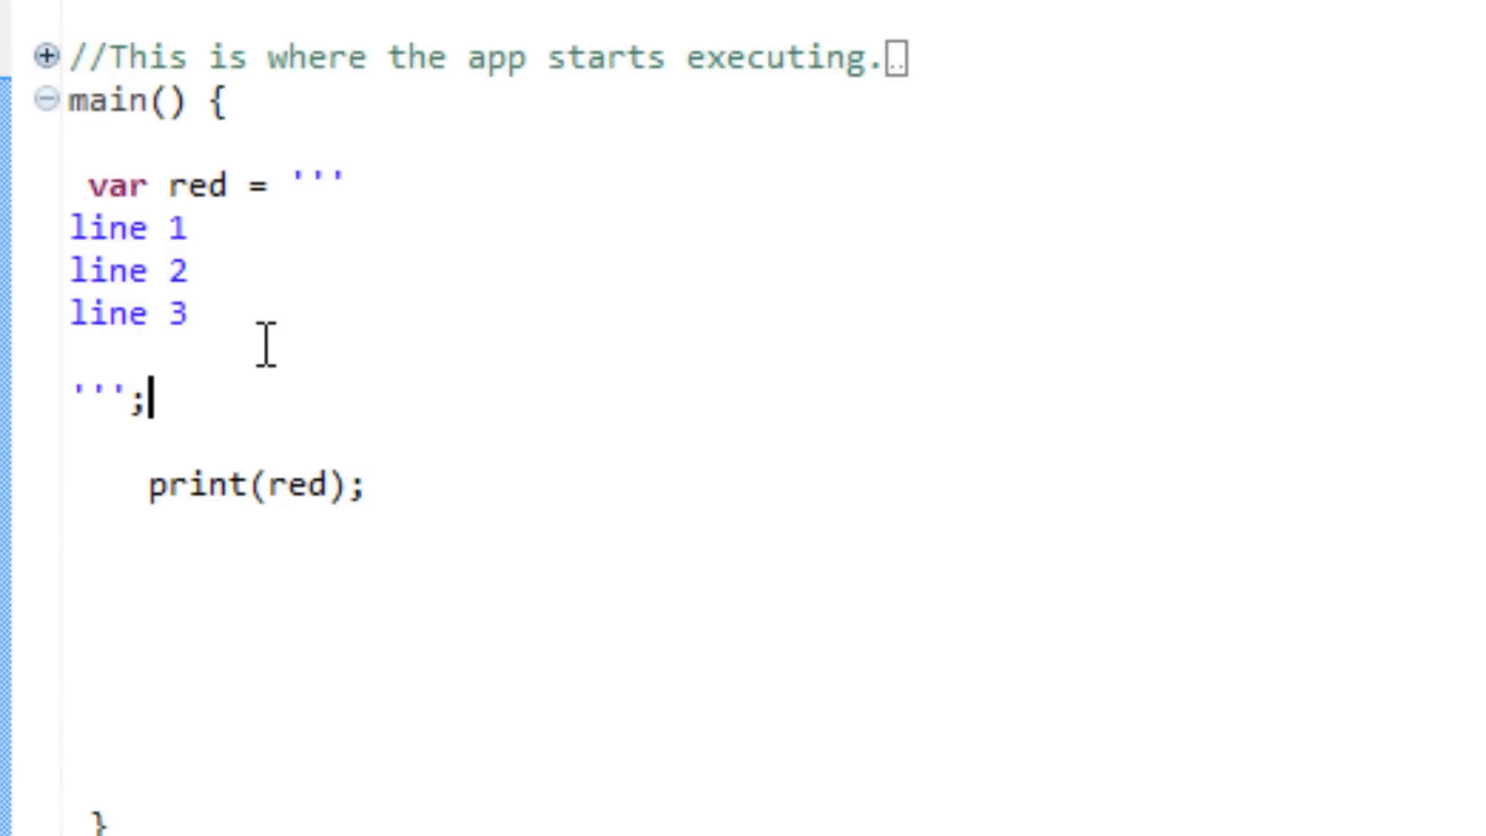
{"action": "mouse_move", "coordinate": [75, 211]}
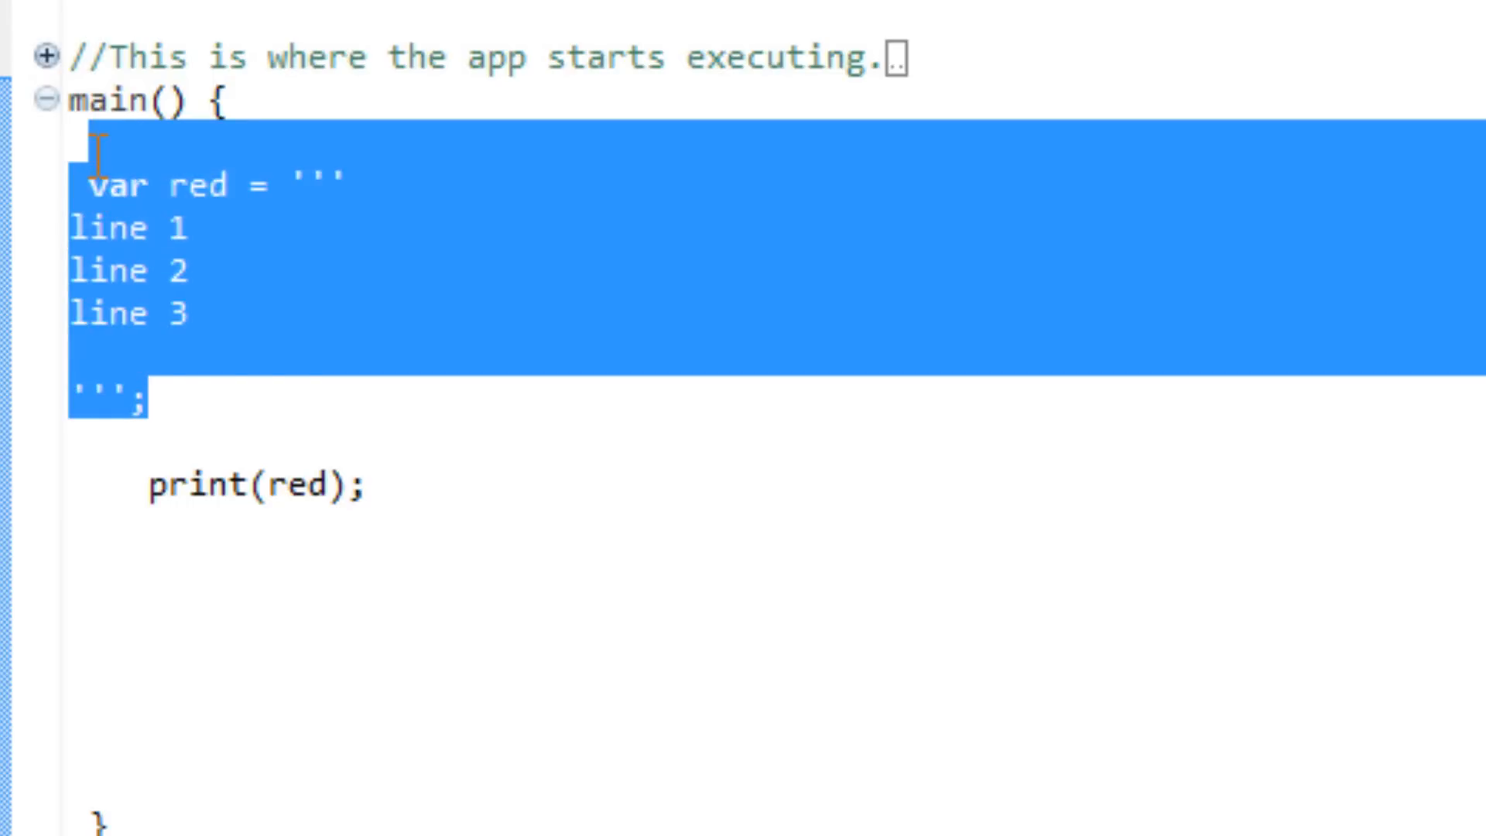
{"action": "key", "text": "Delete"}
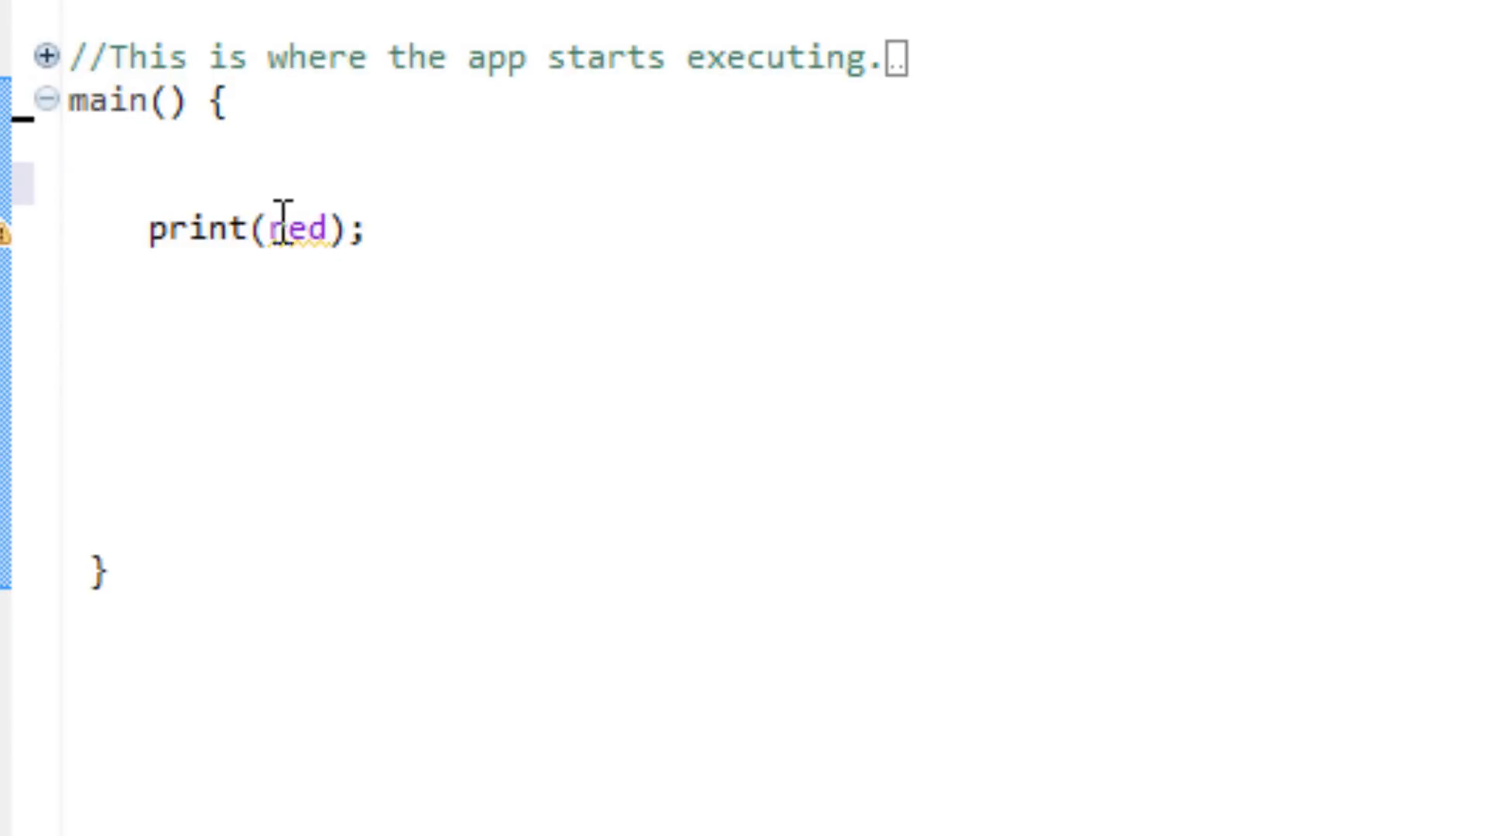
{"action": "key", "text": "Backspace"}
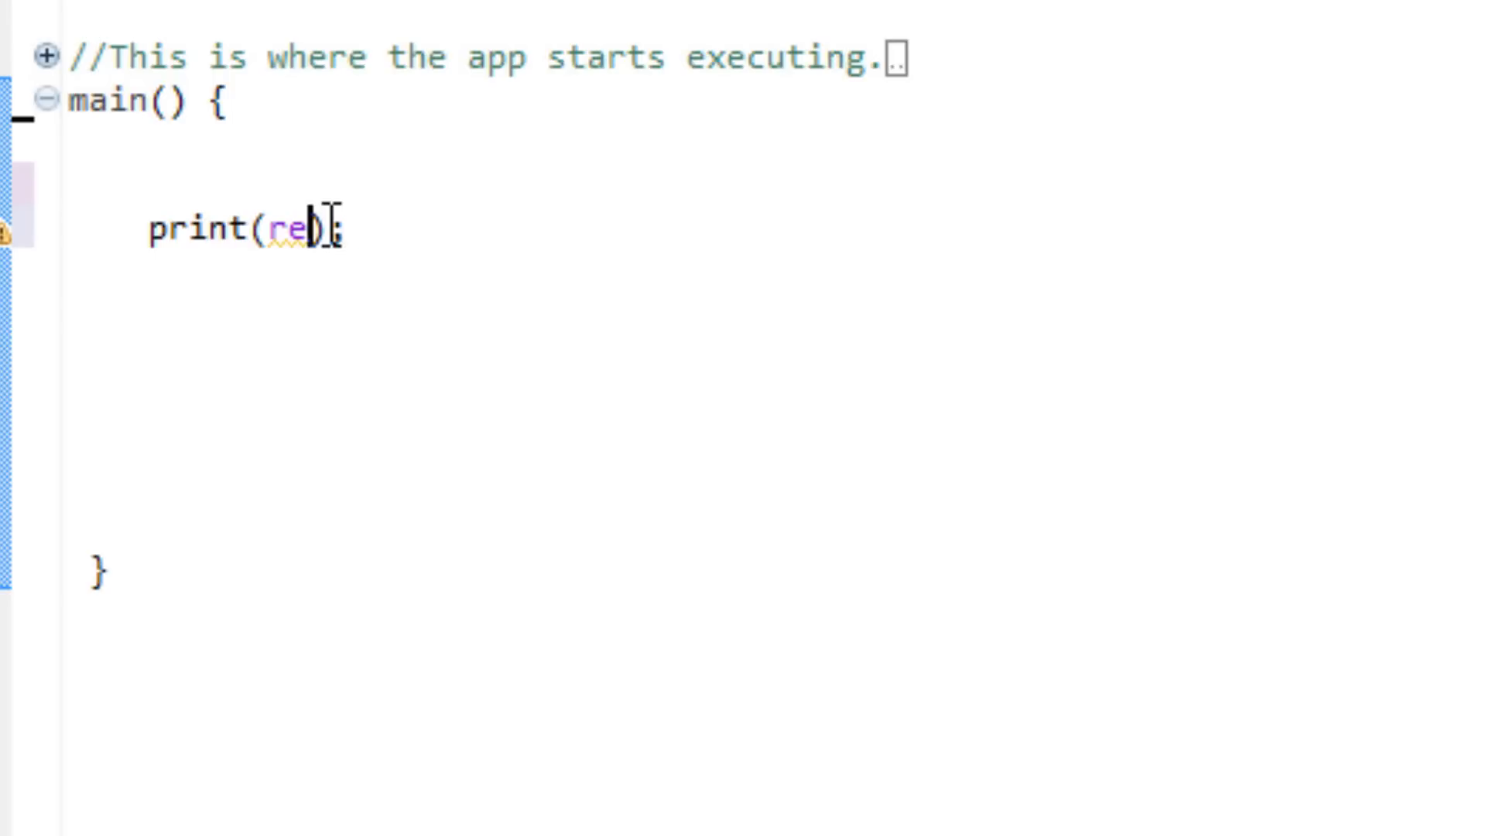
{"action": "key", "text": "Backspace"}
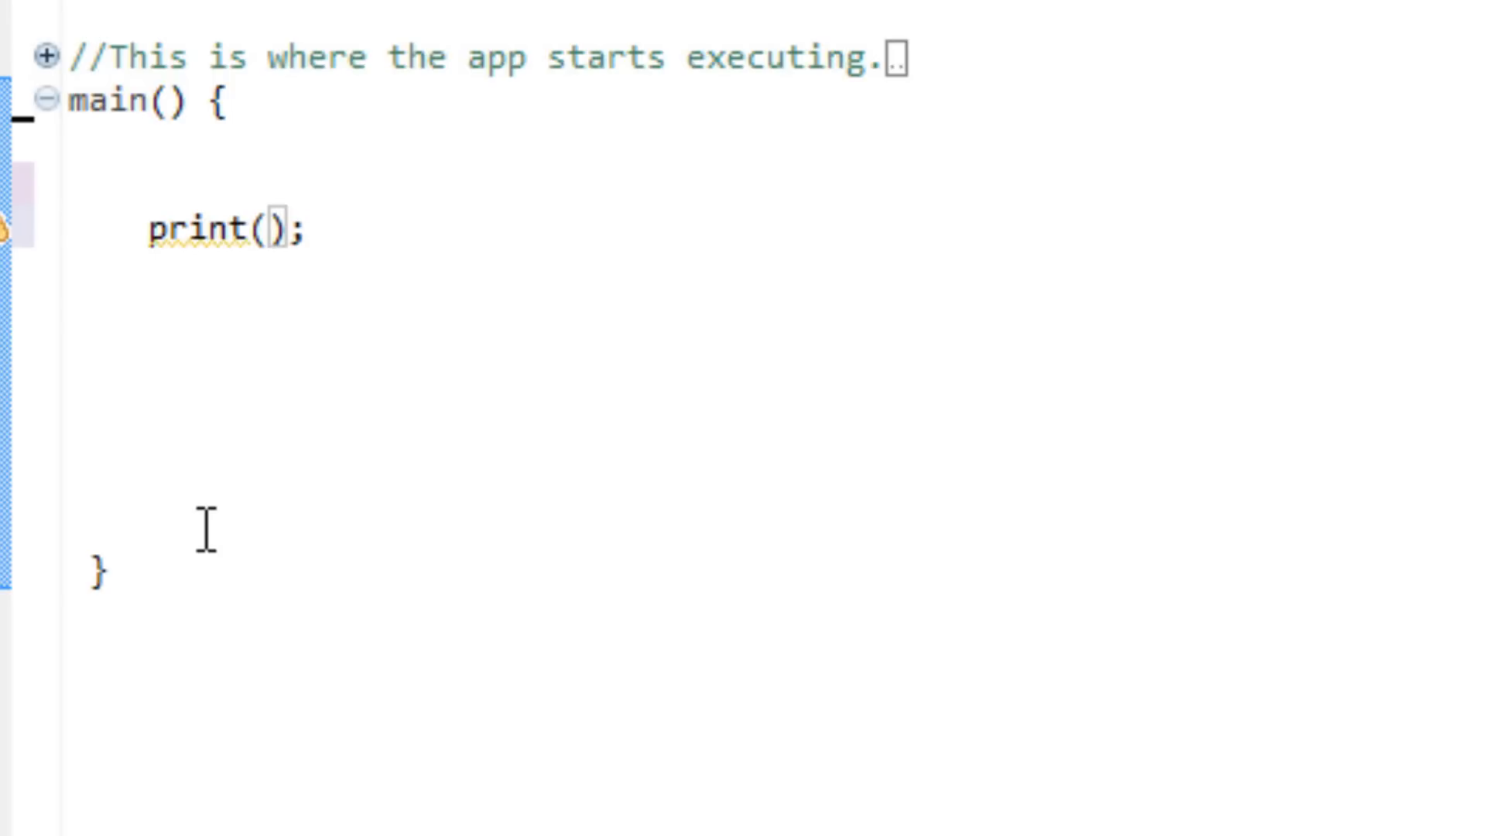
{"action": "type", "text": "''"}
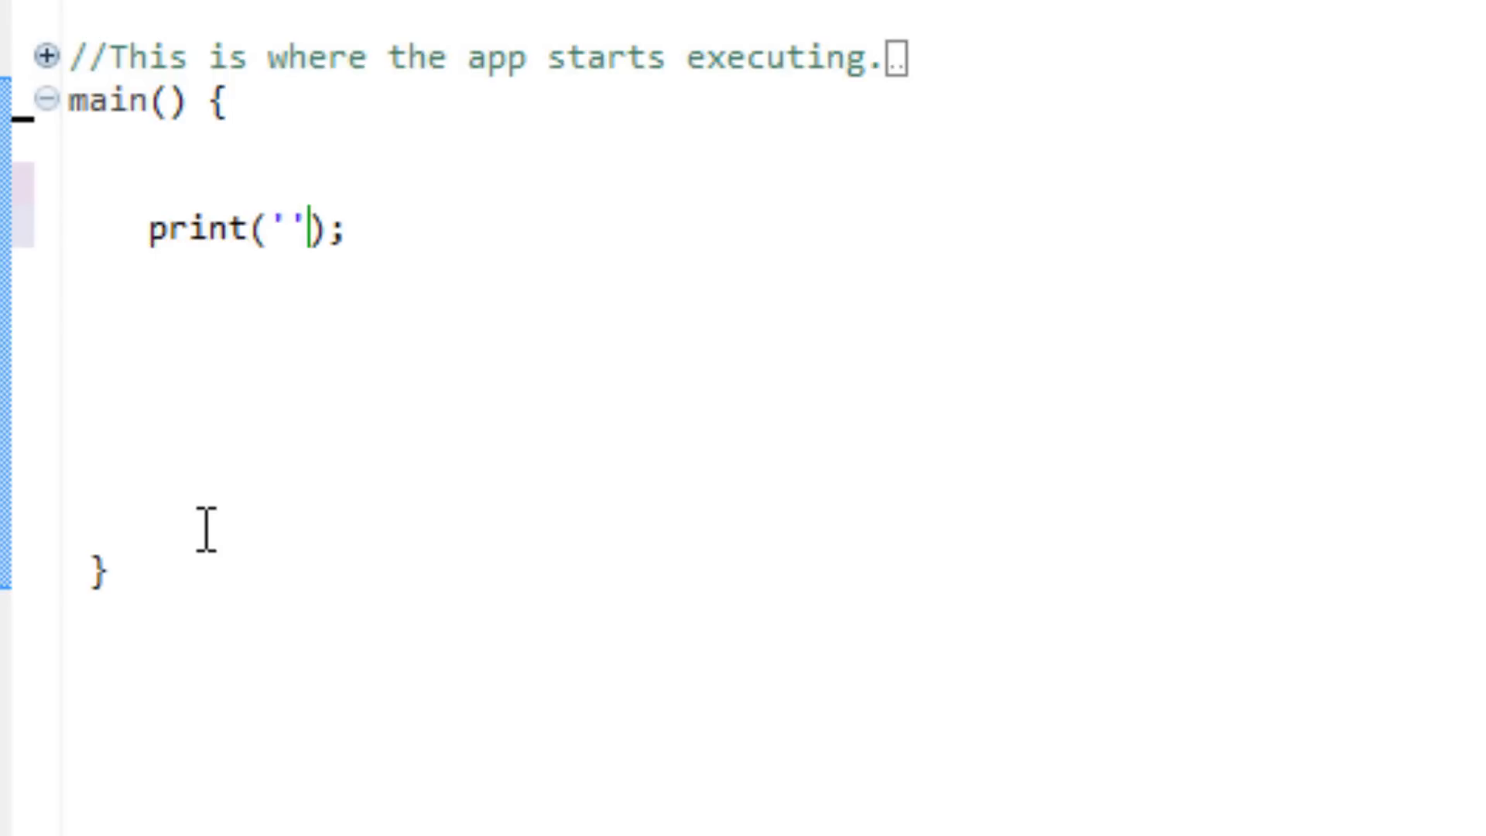
{"action": "type", "text": "h"}
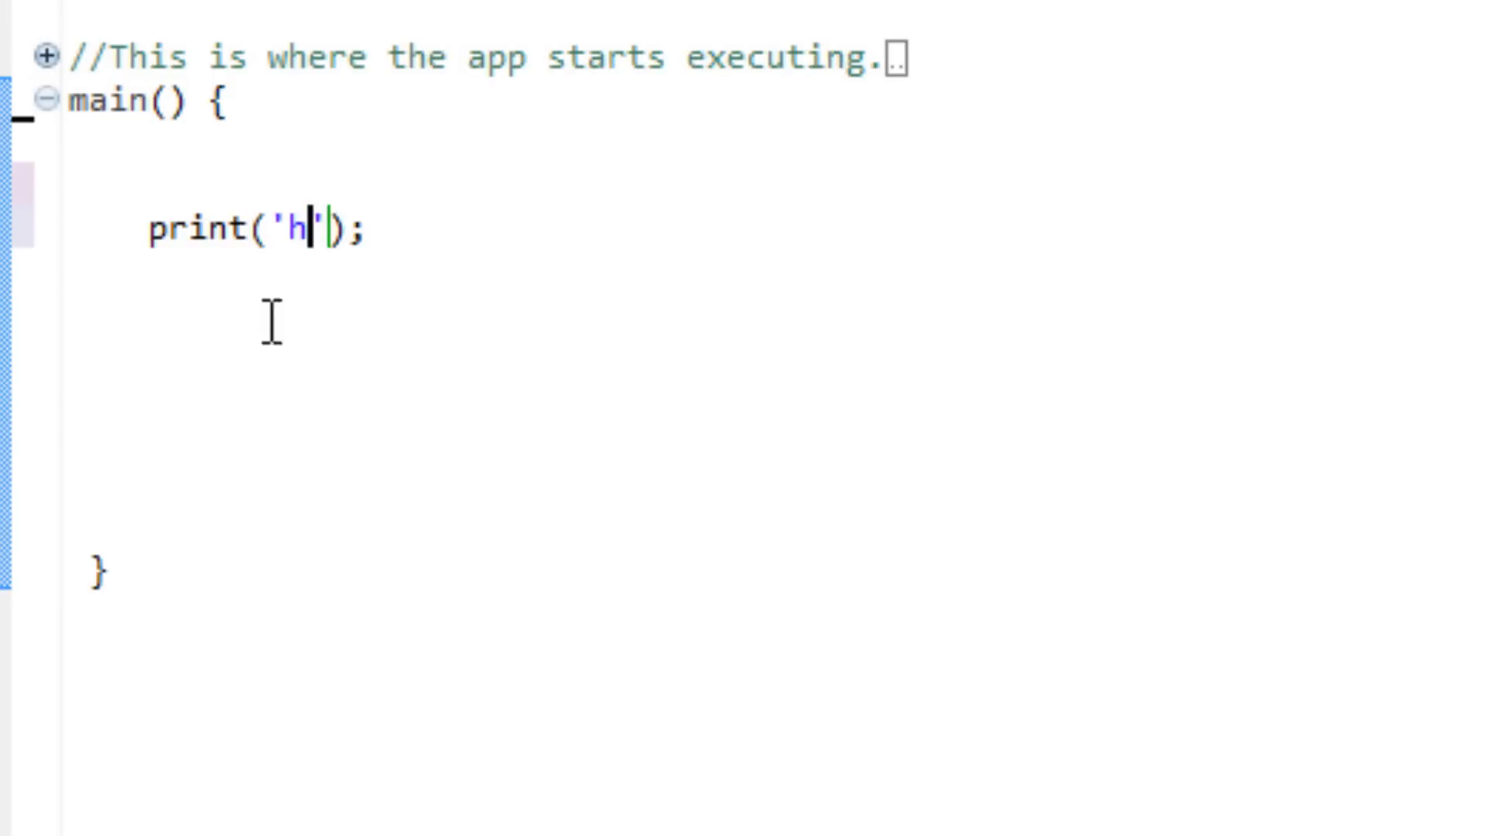
{"action": "type", "text": "ell"}
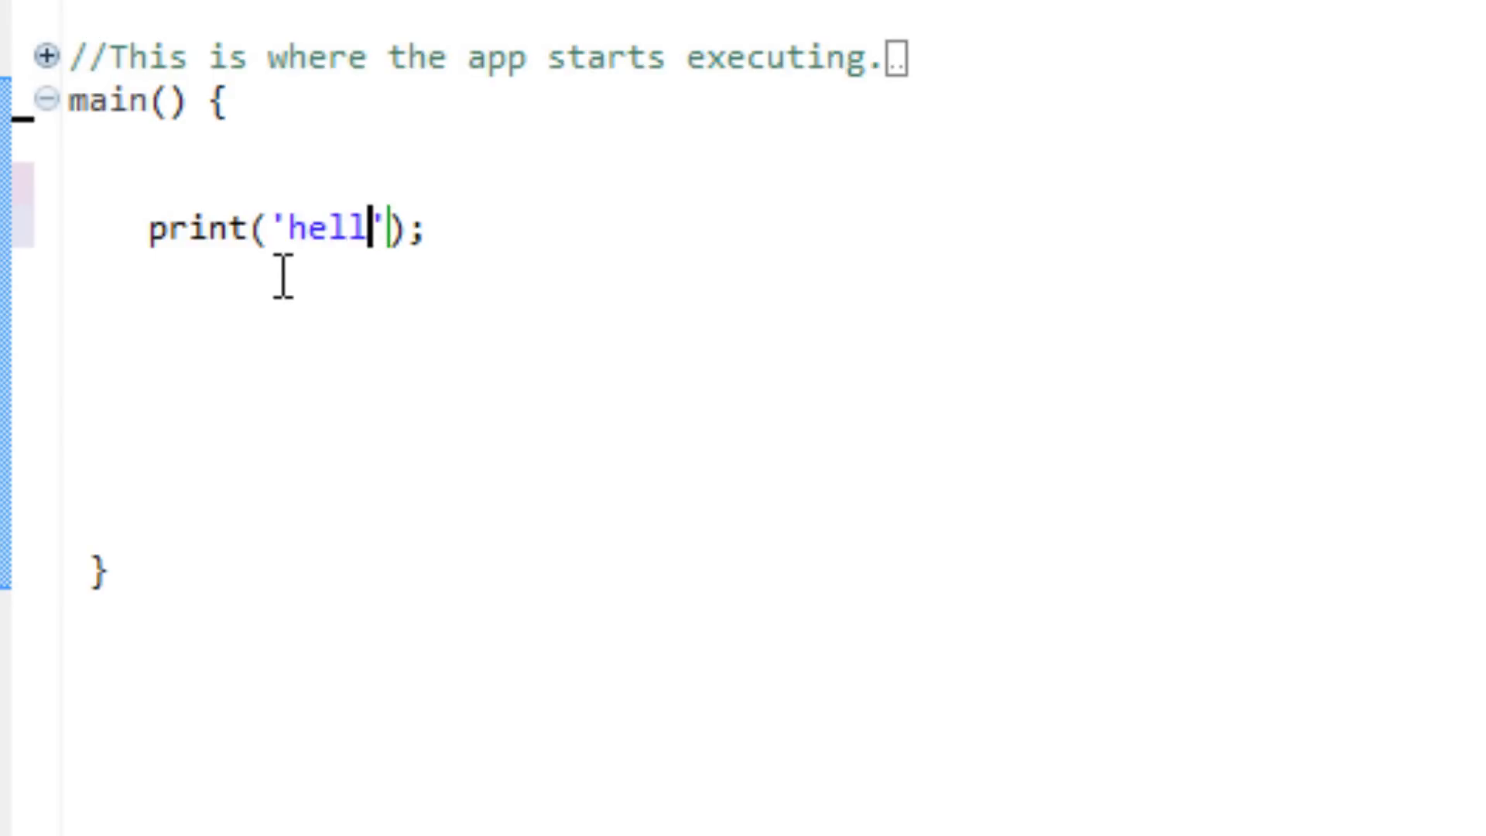
{"action": "type", "text": "o"}
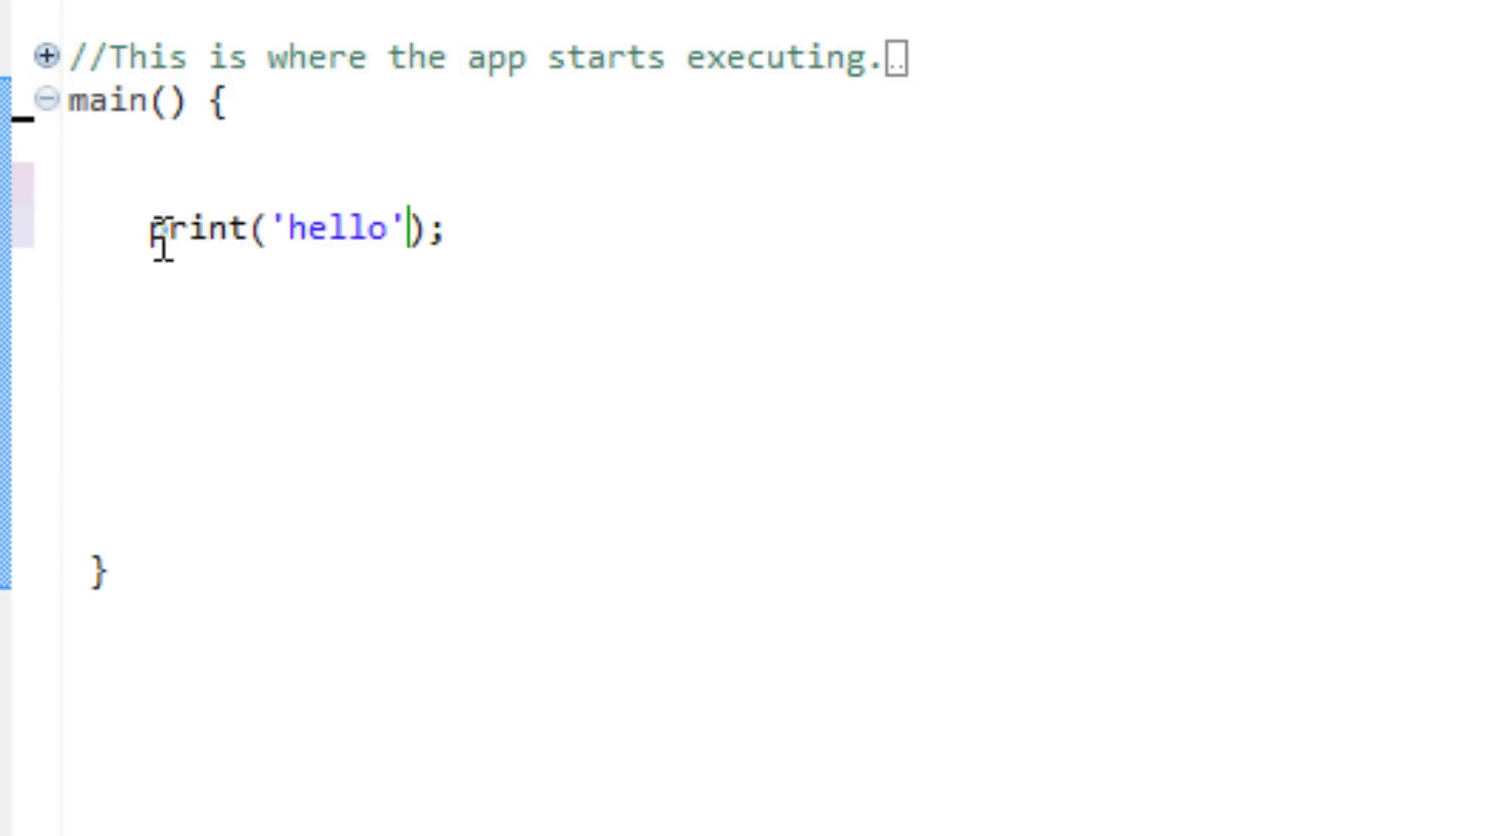
{"action": "mouse_move", "coordinate": [302, 233]}
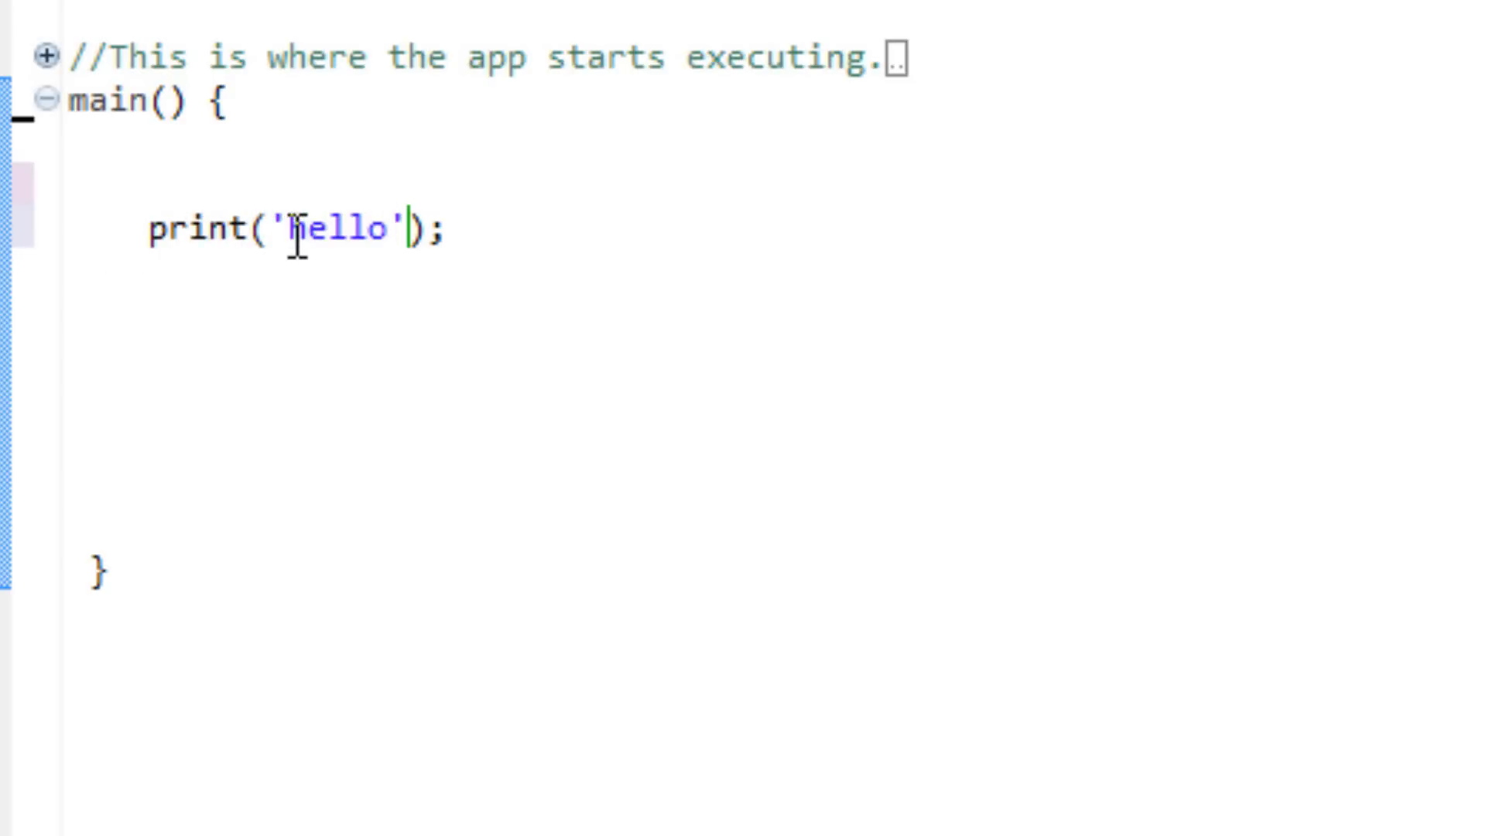